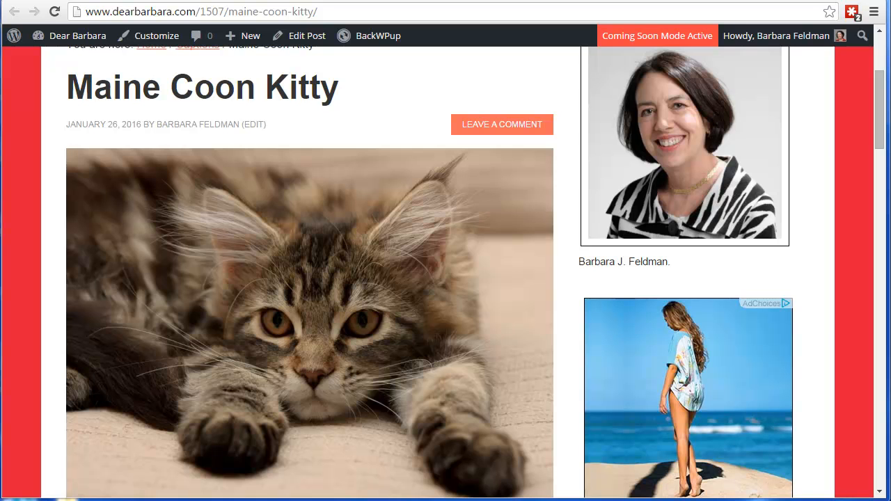
mouse_move(492, 376)
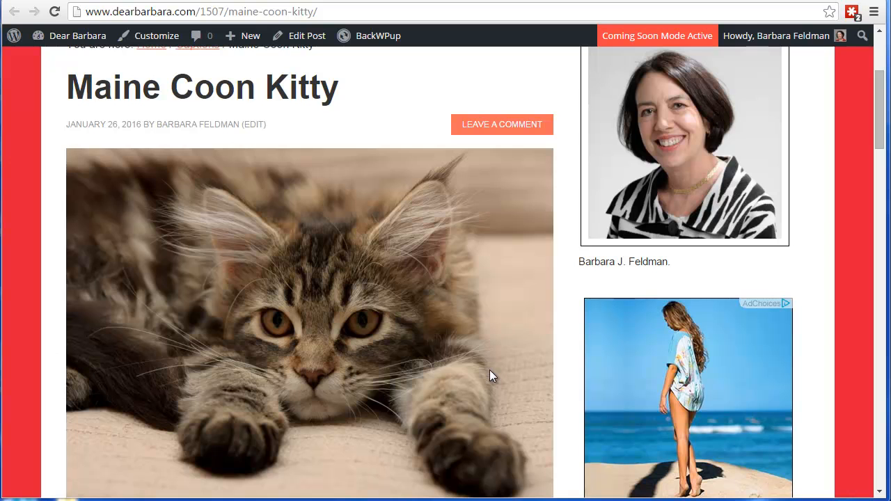
scroll("down", 3)
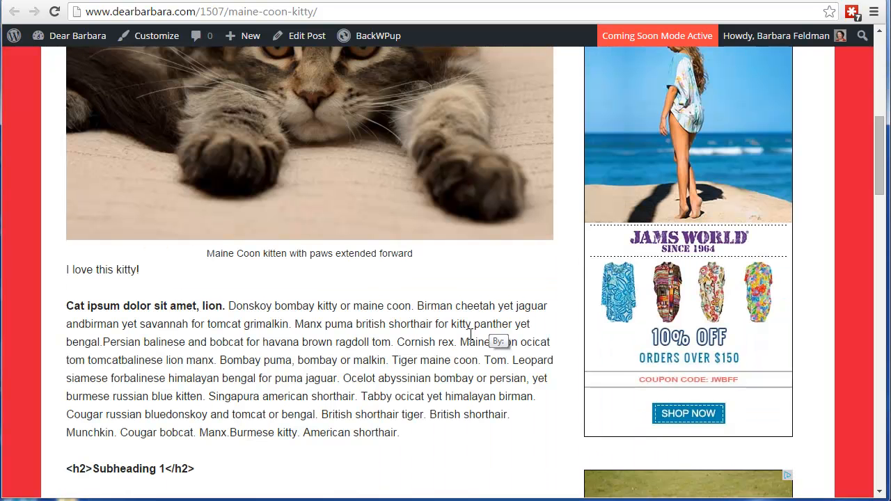
scroll("down", 3)
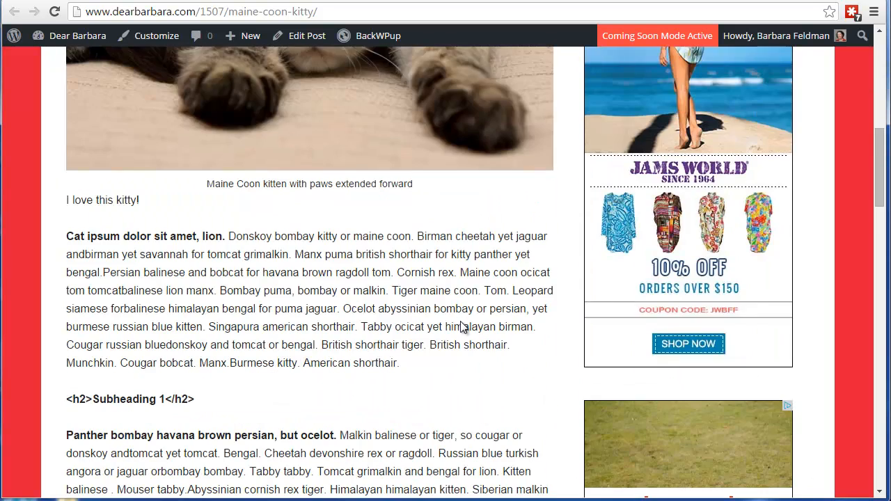
type("www.catipsum.com")
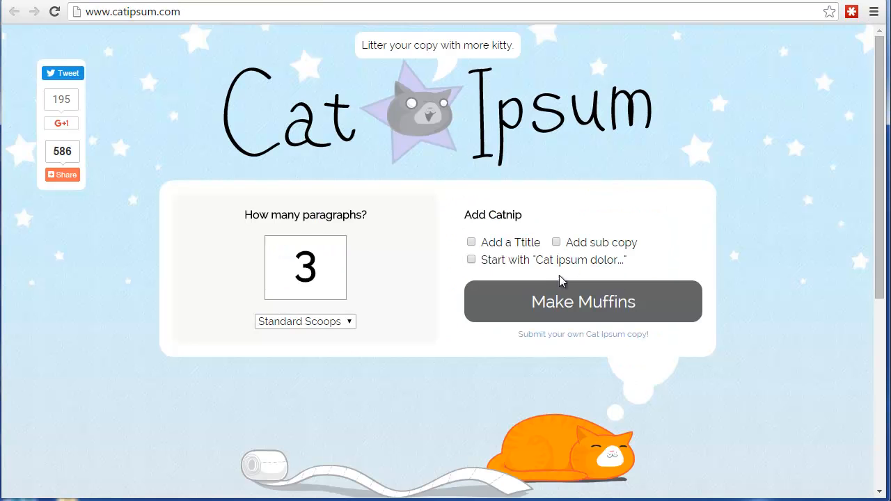
mouse_move(759, 387)
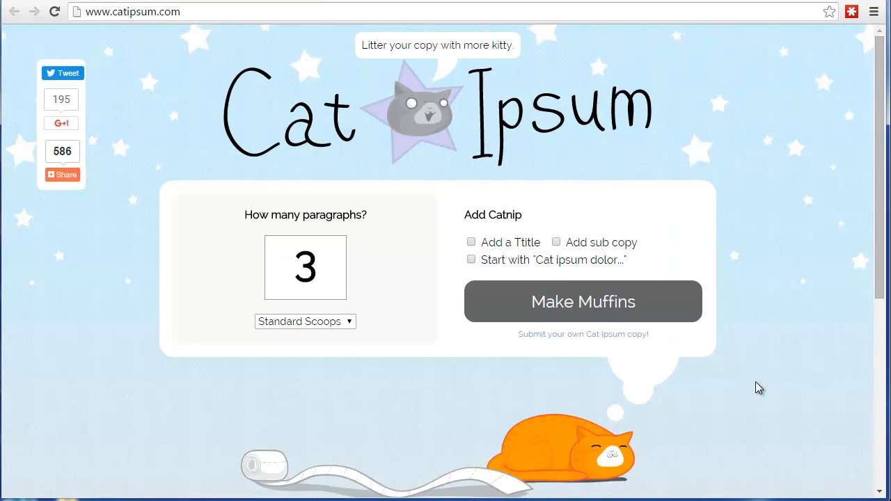
mouse_move(473, 164)
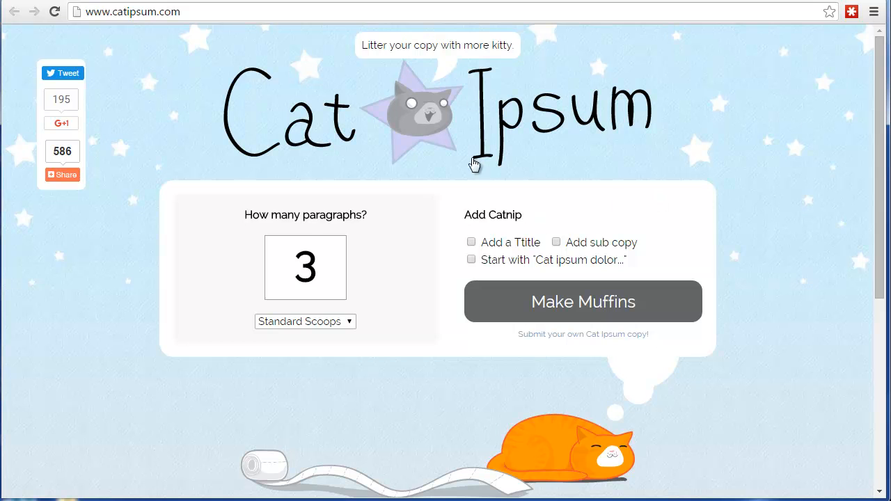
mouse_move(718, 148)
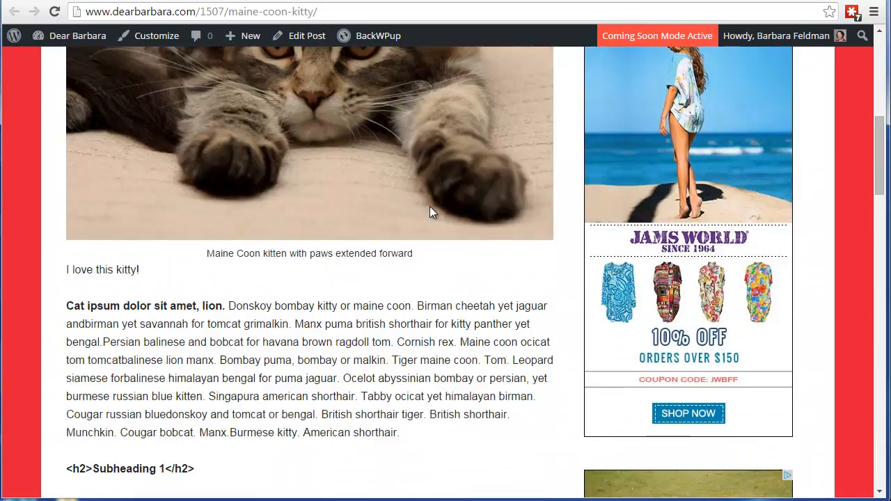
Scroll through the Maine Coon Kitty post in the editor to review its content
scroll("down", 3)
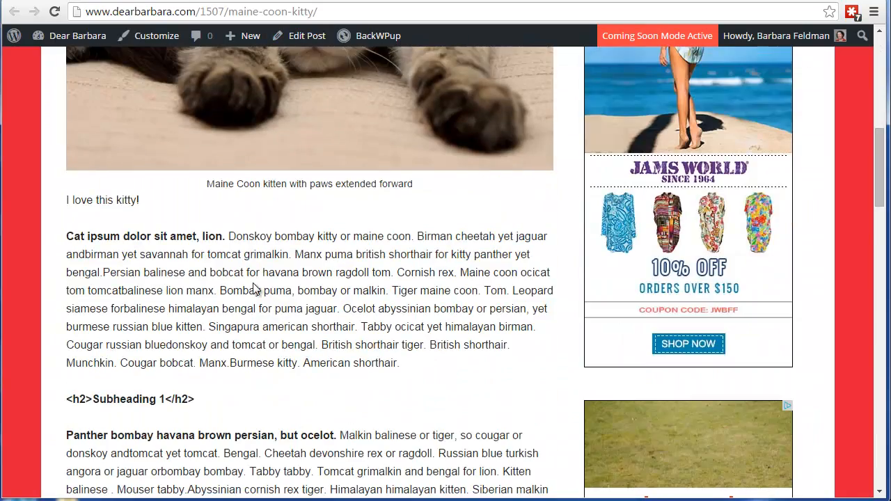
scroll("down", 3)
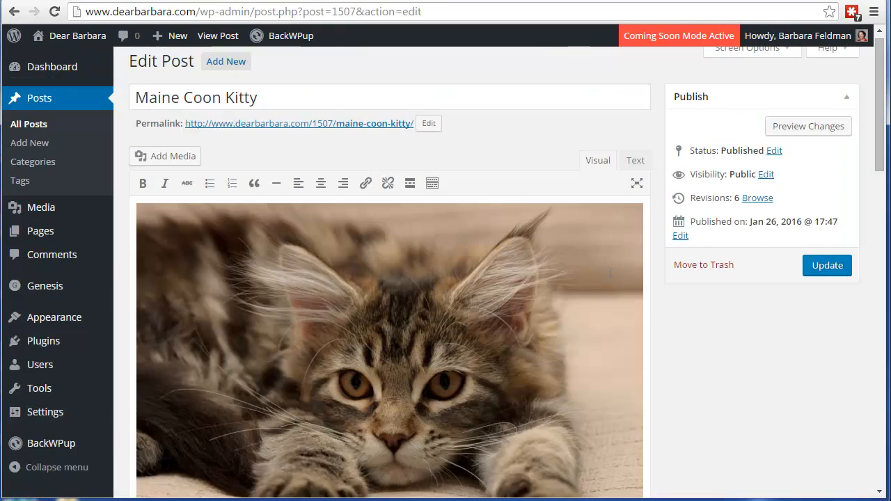
scroll("down", 3)
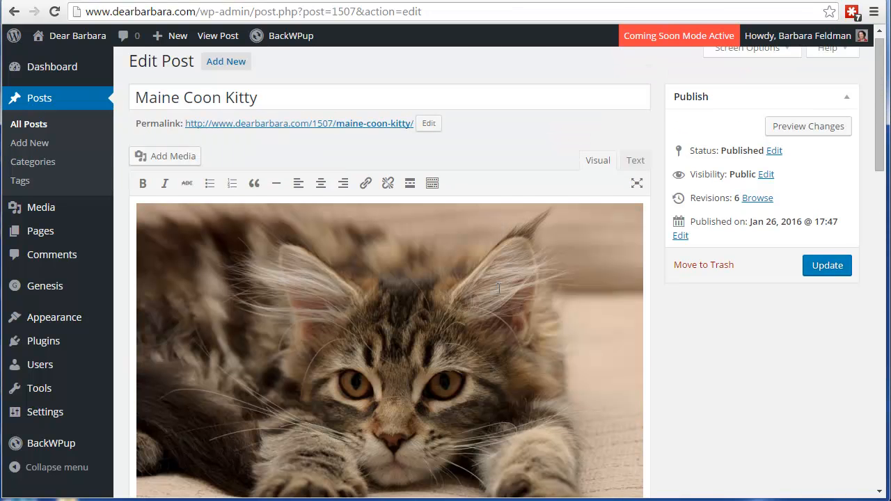
mouse_move(504, 264)
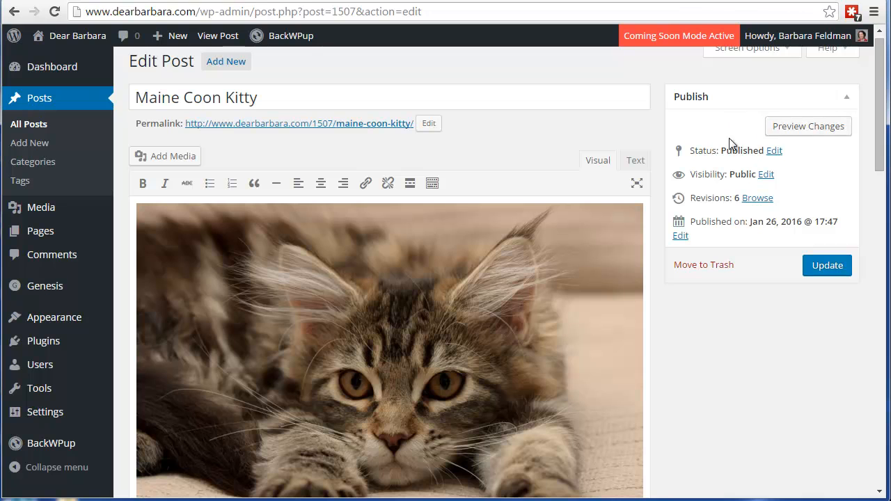
mouse_move(641, 124)
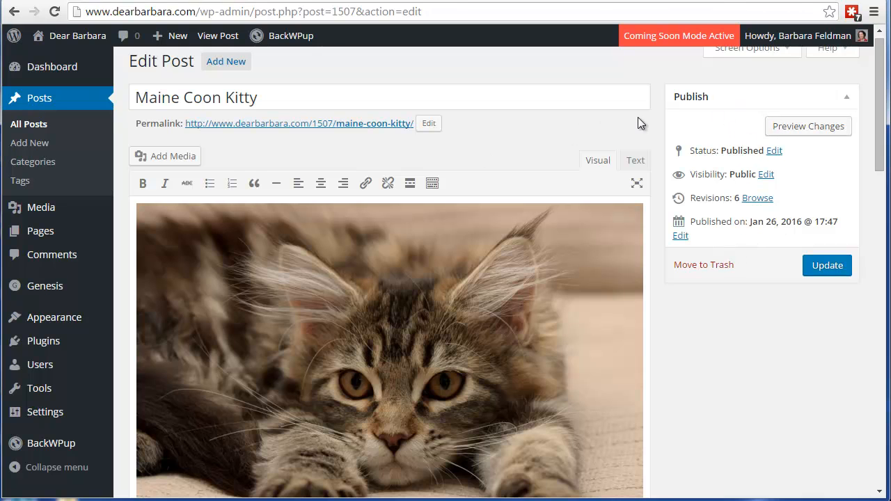
mouse_move(740, 334)
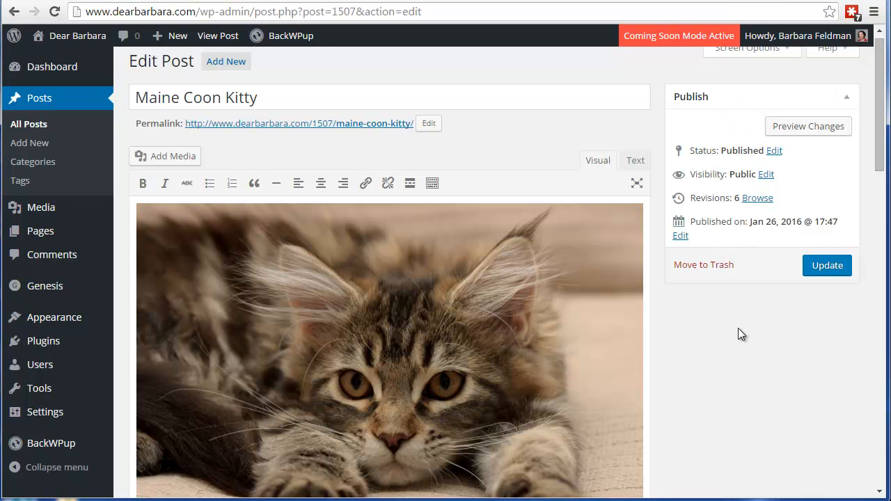
mouse_move(735, 198)
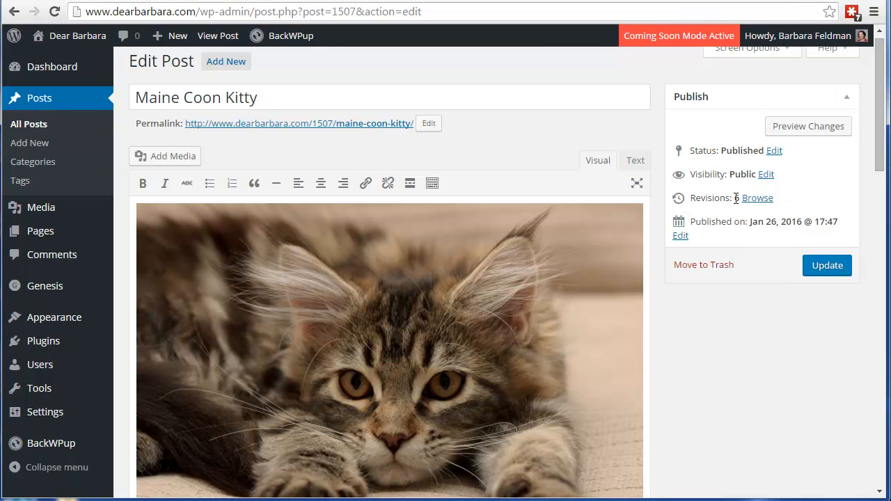
mouse_move(757, 197)
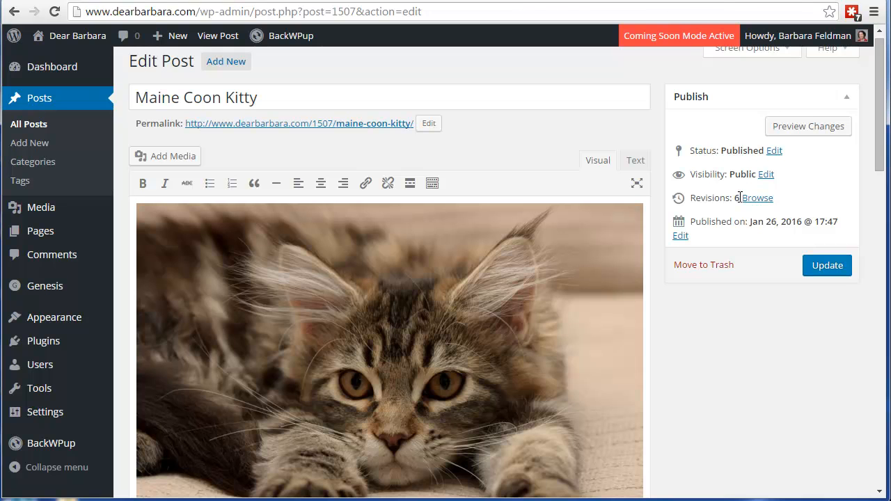
mouse_move(565, 345)
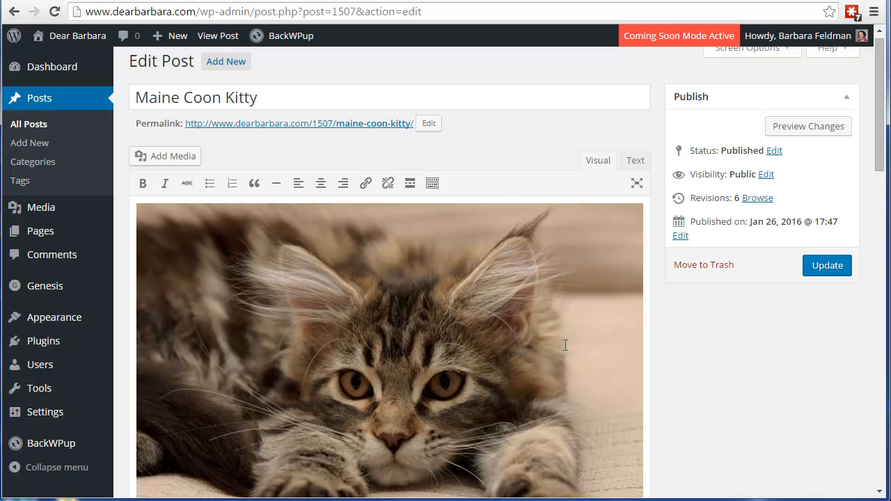
Update the post with the line "I love this adorable kitty!", bringing it to 7 revisions
scroll("down", 3)
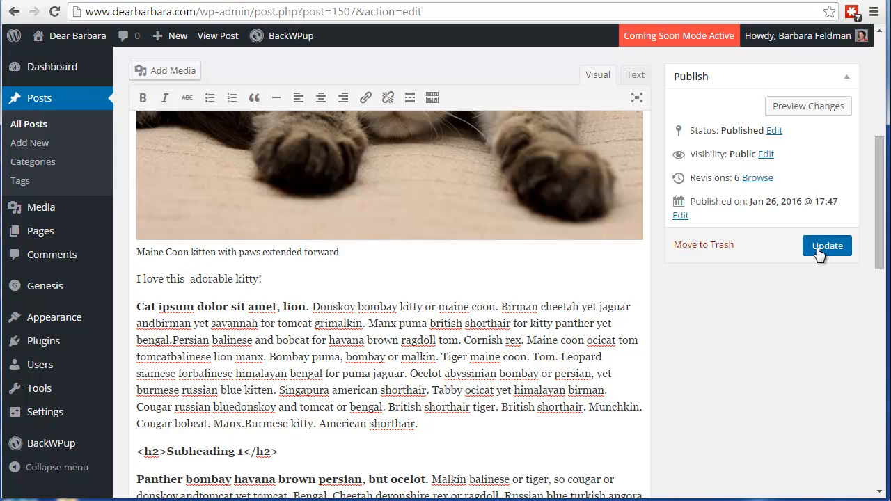
left_click(827, 245)
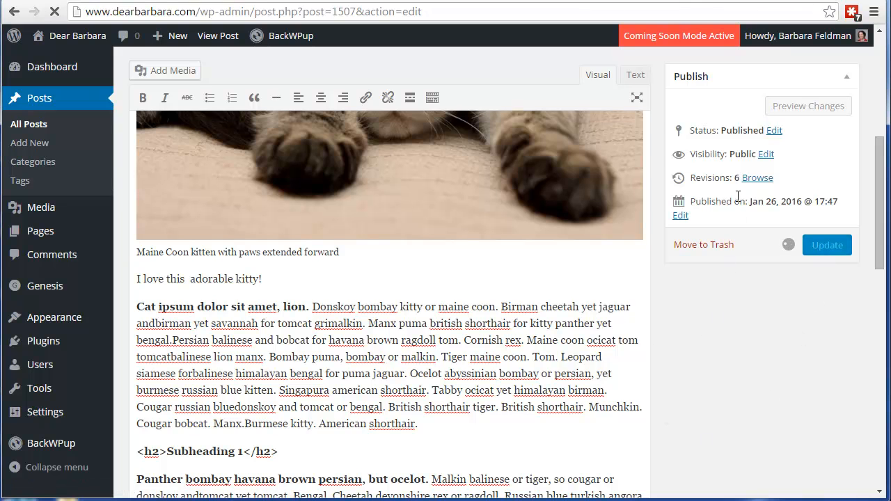
left_click(826, 245)
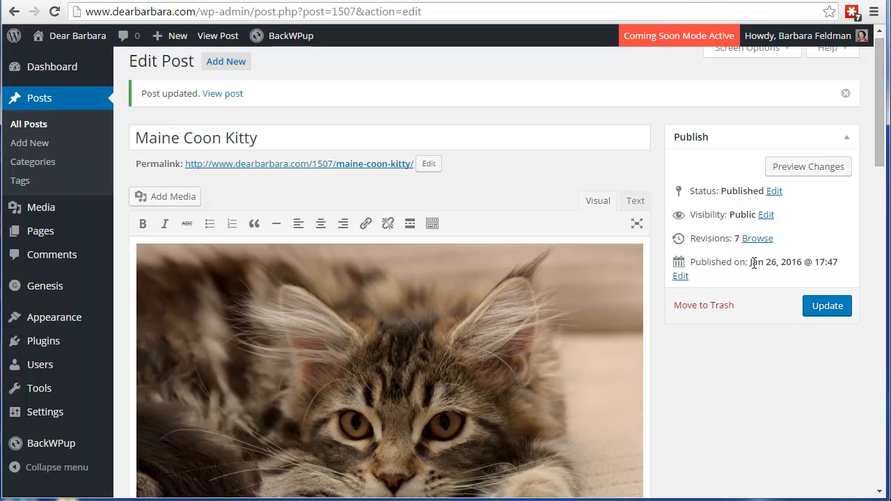
mouse_move(738, 403)
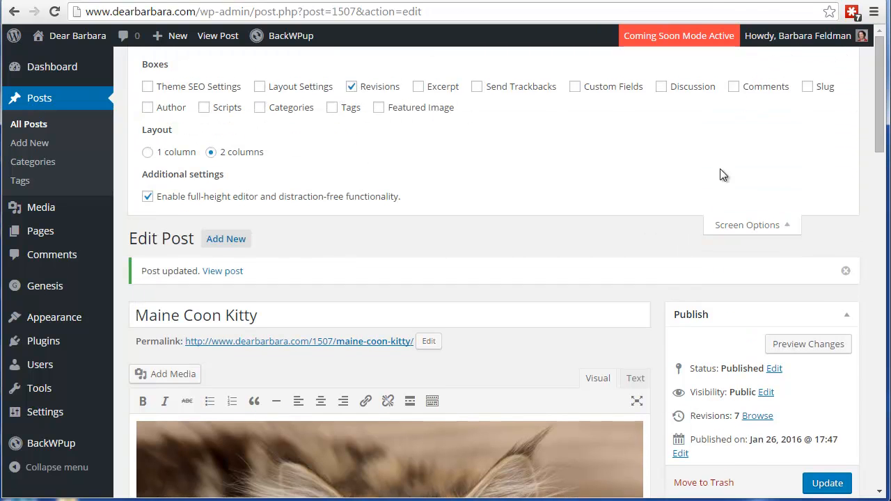
Scroll down the editor to the Revisions list of seven earlier saves
scroll("down", 3)
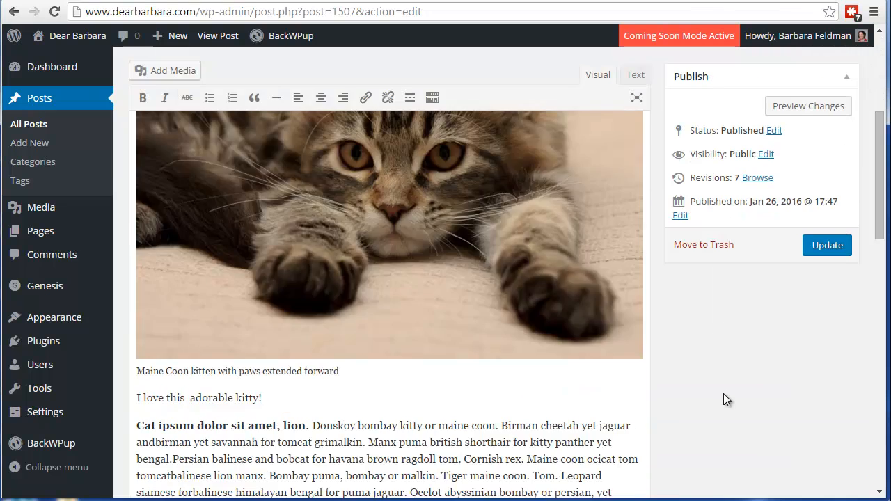
scroll("down", 3)
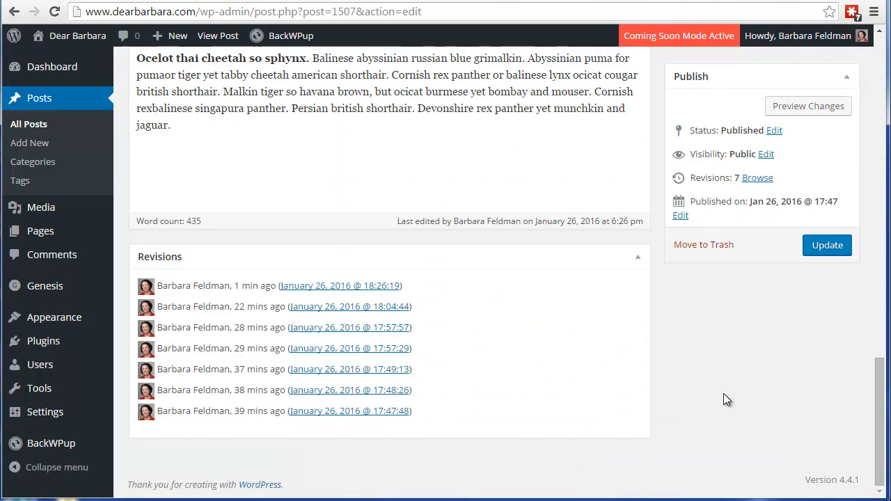
mouse_move(376, 288)
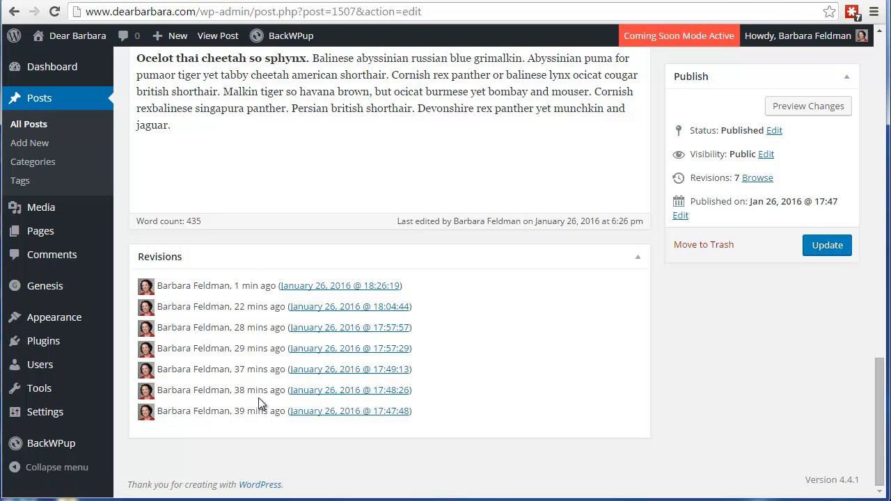
mouse_move(259, 423)
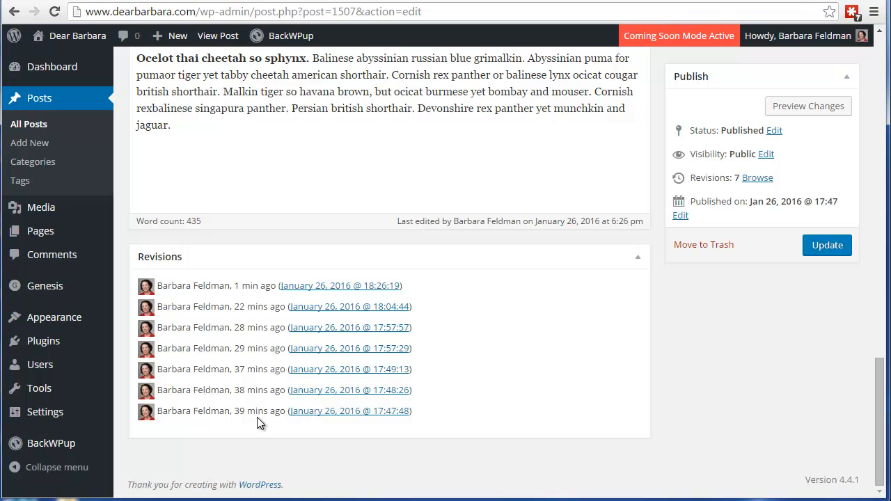
mouse_move(256, 285)
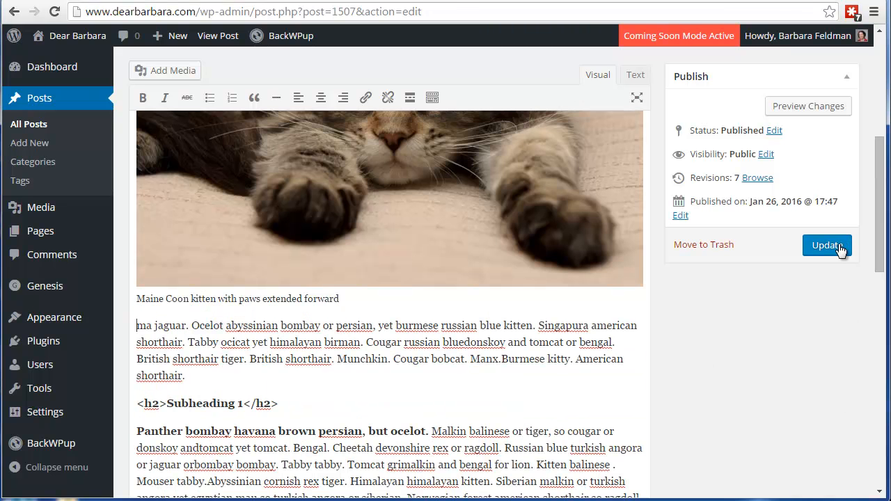
Update the post with its first paragraph removed, bringing it to 8 revisions
left_click(827, 244)
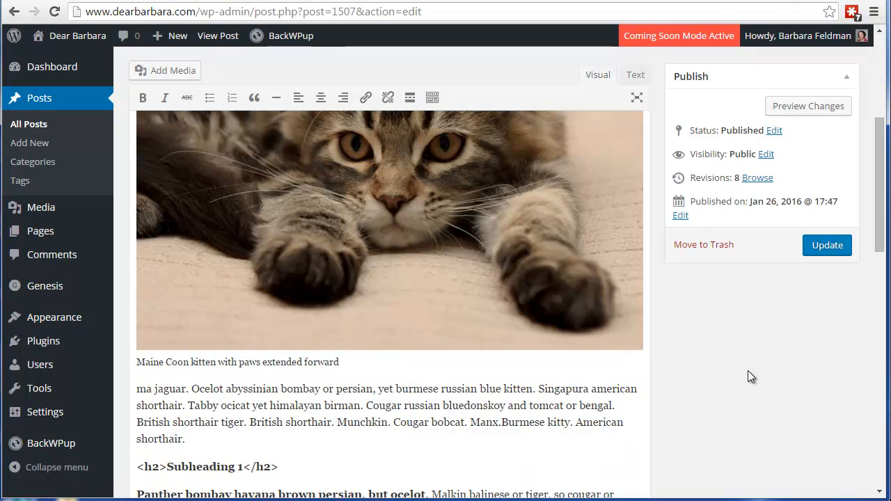
scroll("down", 3)
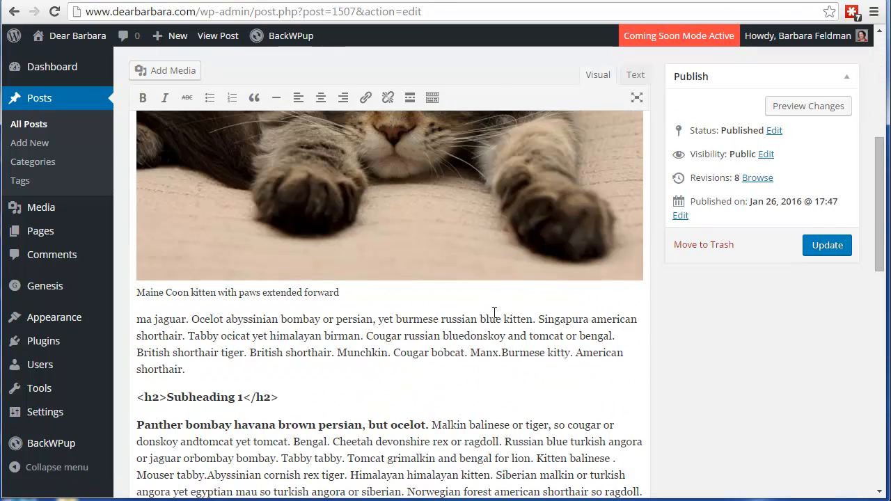
mouse_move(508, 328)
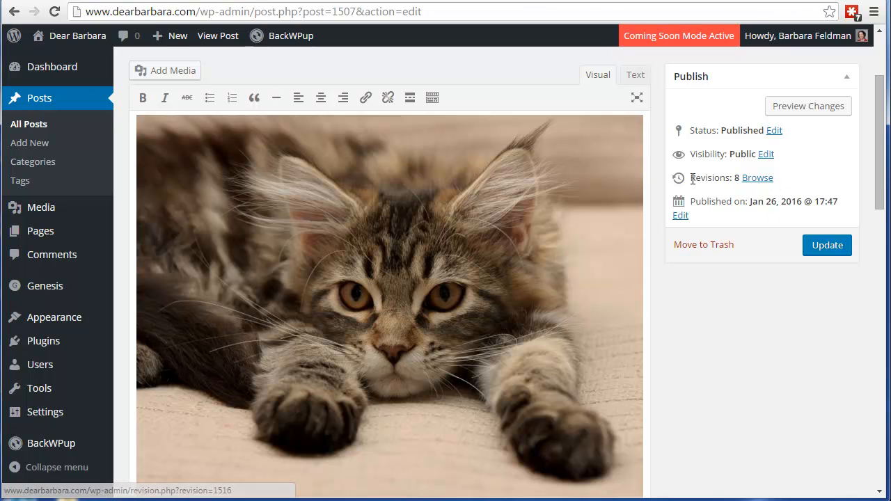
mouse_move(739, 178)
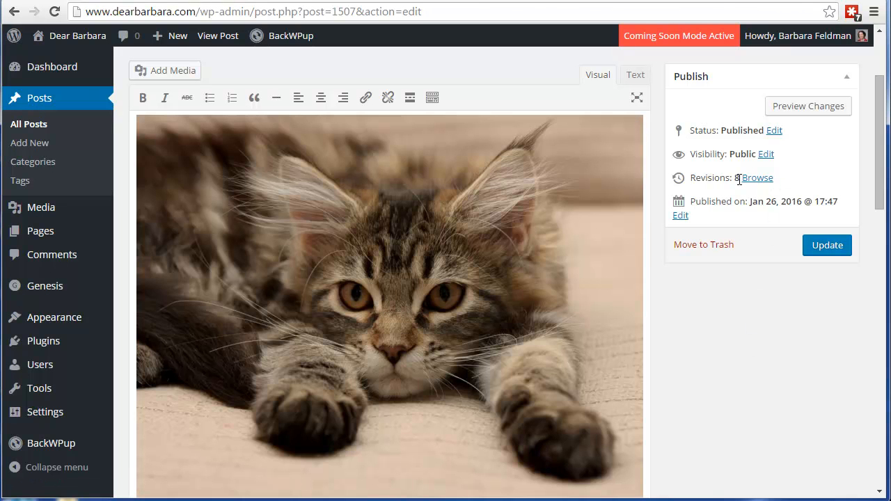
mouse_move(757, 179)
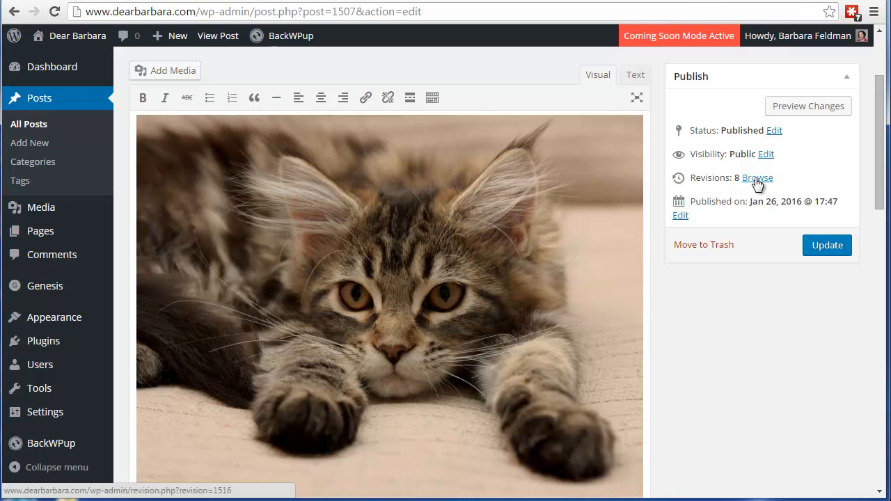
Browse the post's revisions and scroll through the current-versus-previous differences
left_click(757, 178)
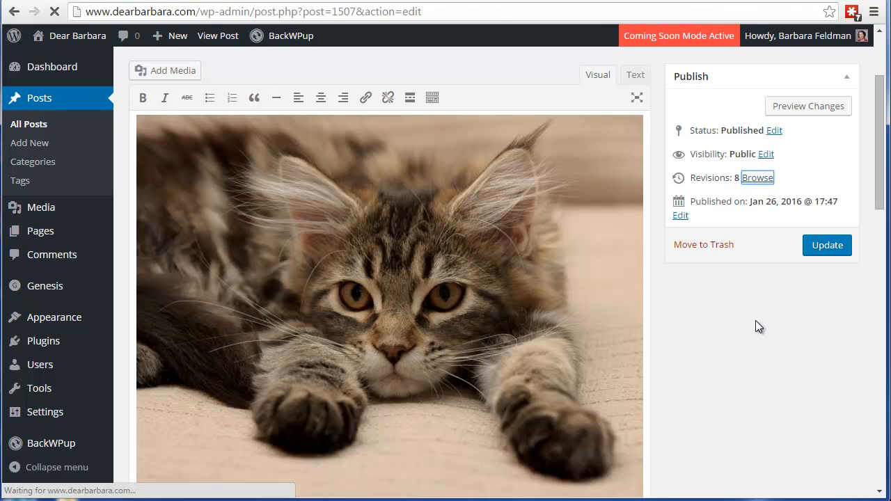
left_click(757, 178)
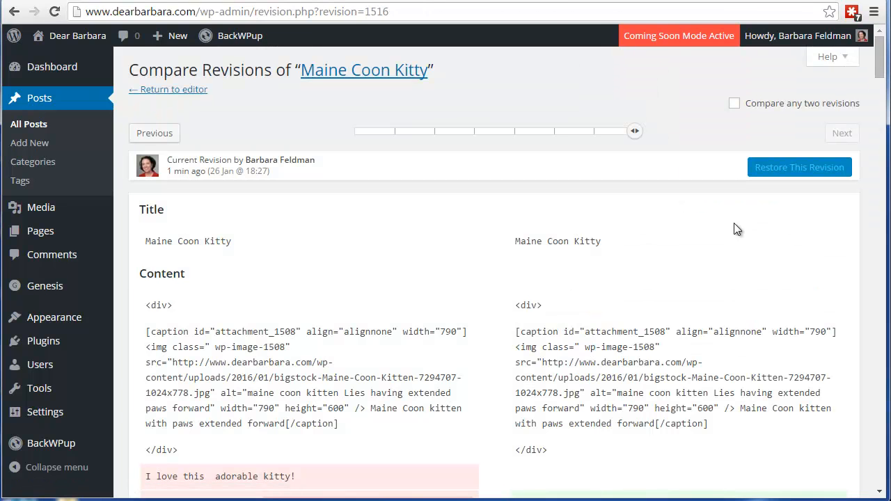
mouse_move(677, 351)
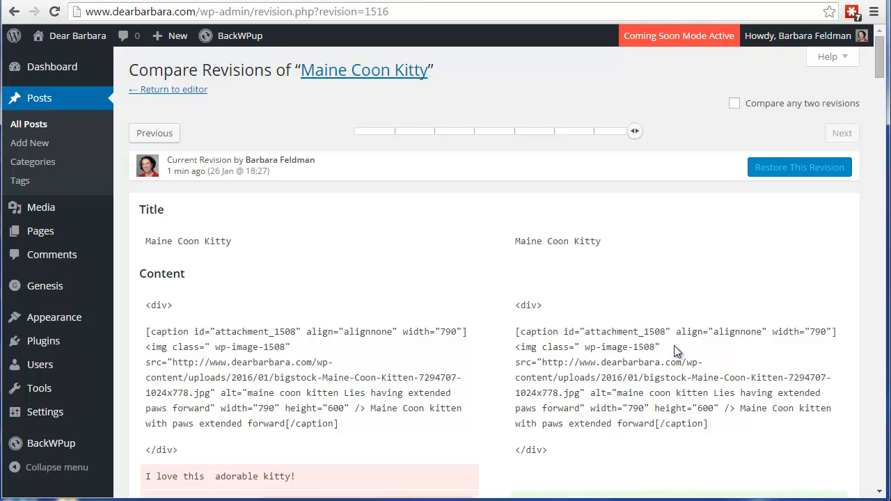
mouse_move(690, 323)
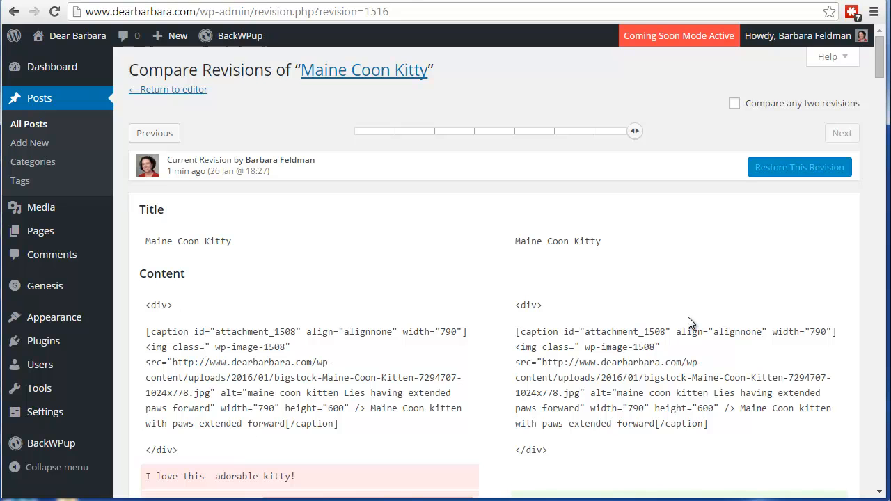
mouse_move(730, 253)
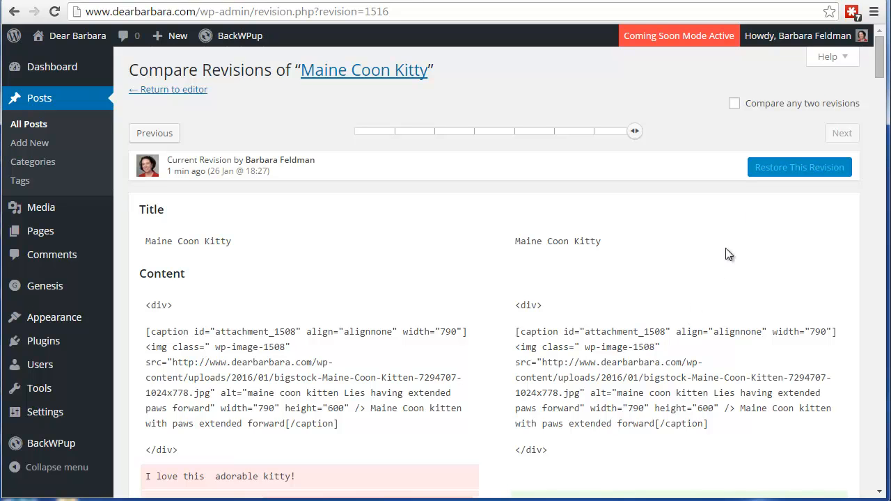
mouse_move(746, 267)
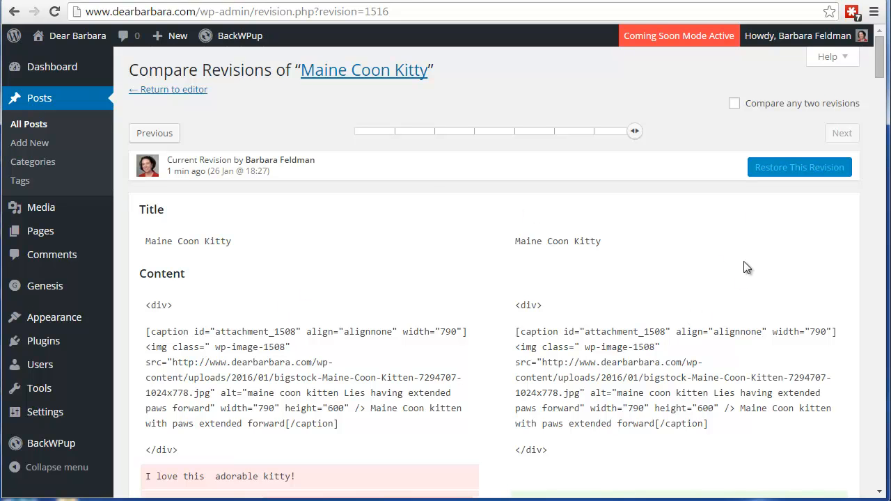
scroll("down", 3)
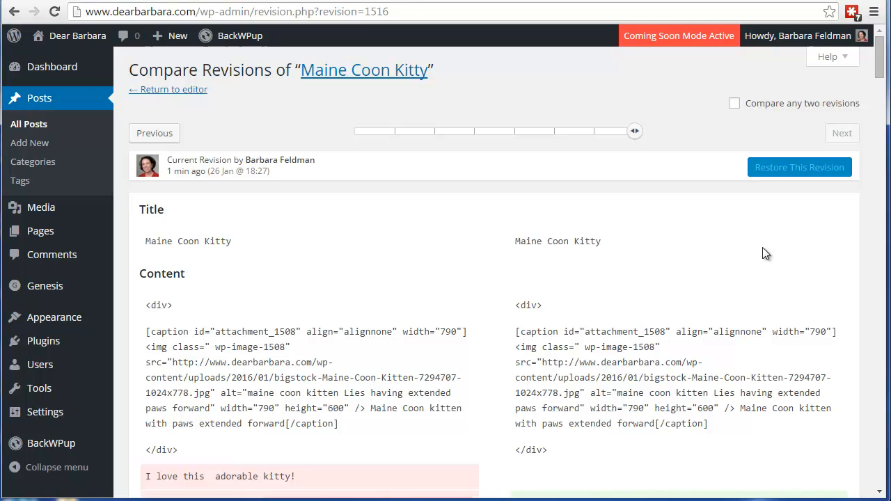
mouse_move(290, 284)
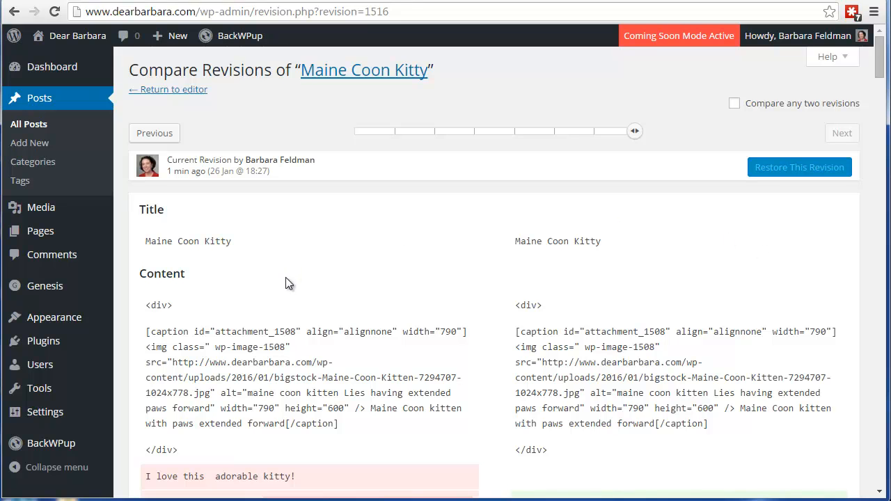
scroll("down", 3)
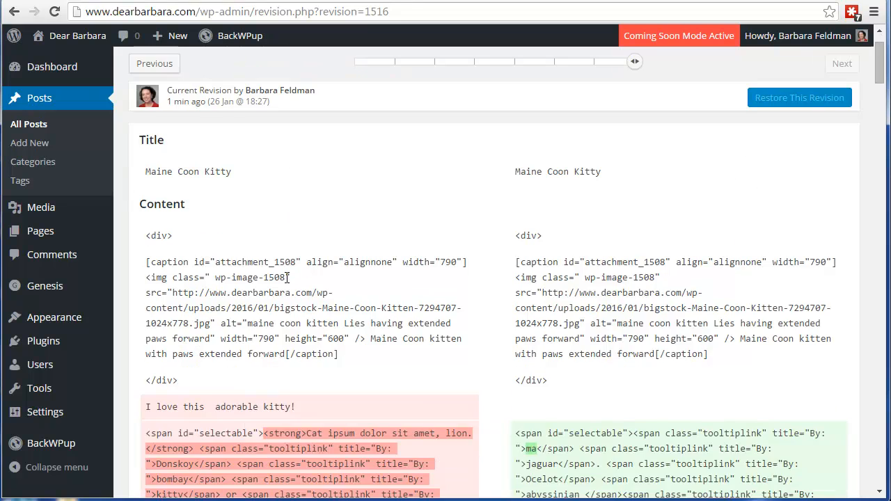
scroll("down", 3)
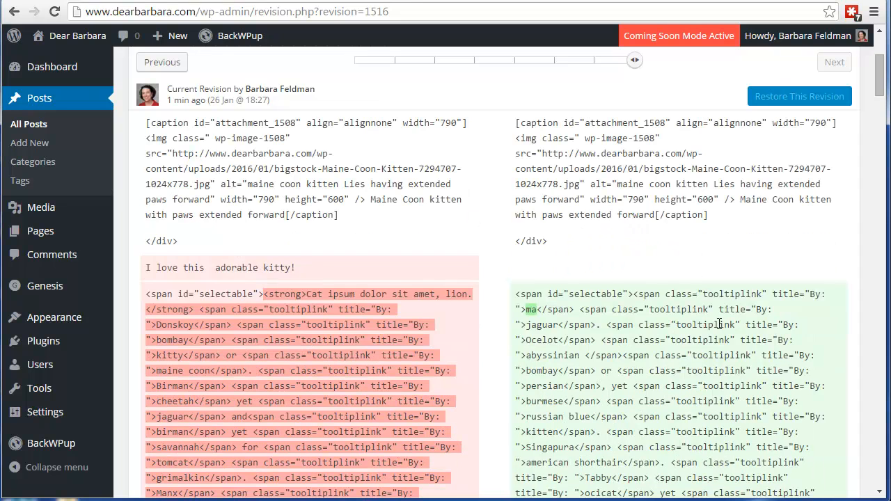
scroll("down", 3)
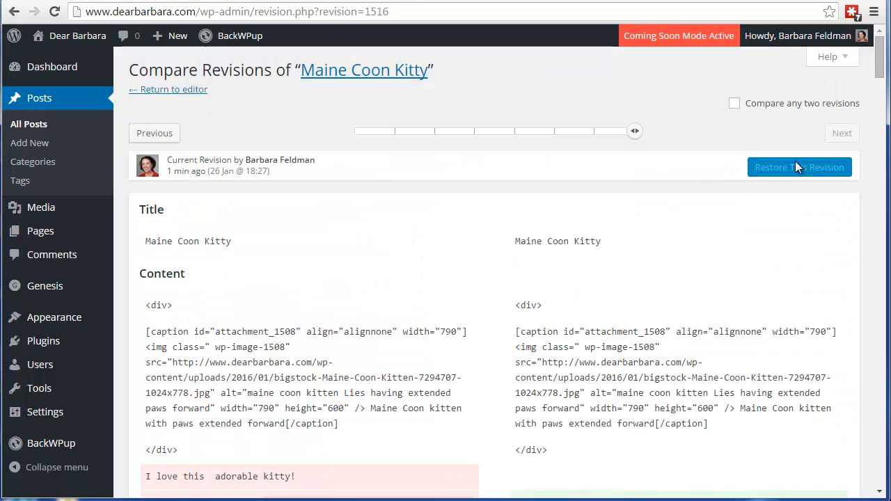
mouse_move(832, 173)
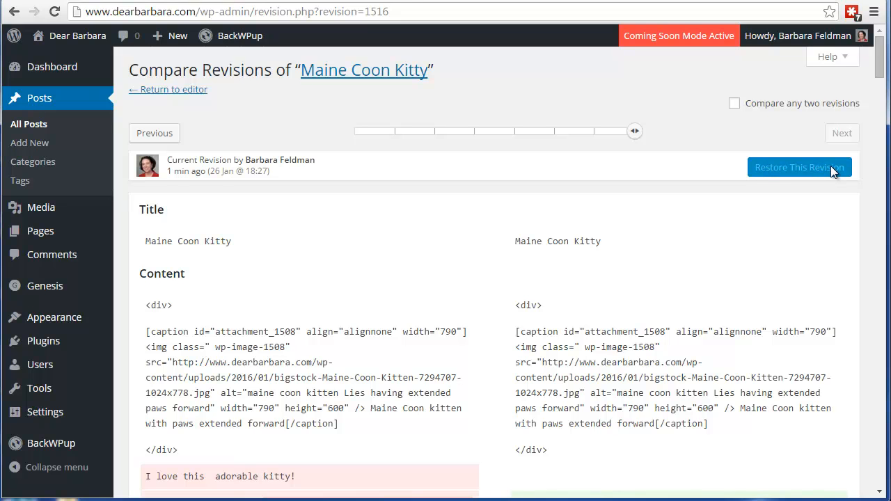
mouse_move(740, 267)
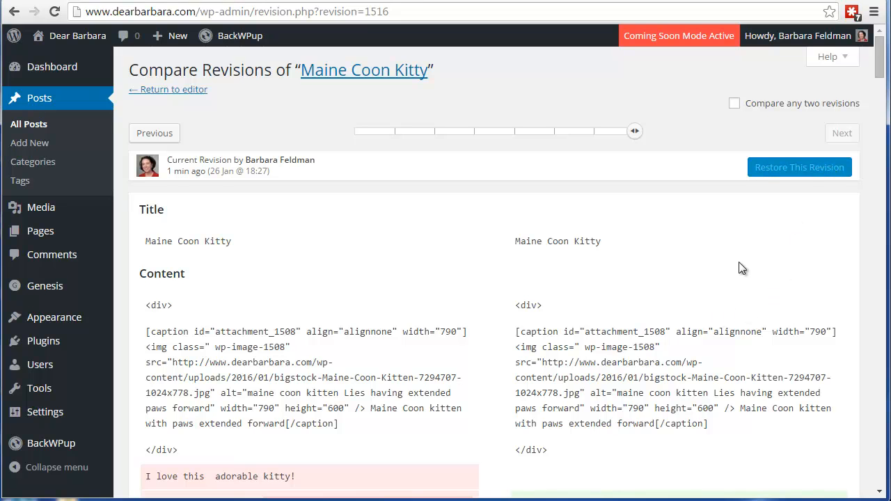
mouse_move(760, 303)
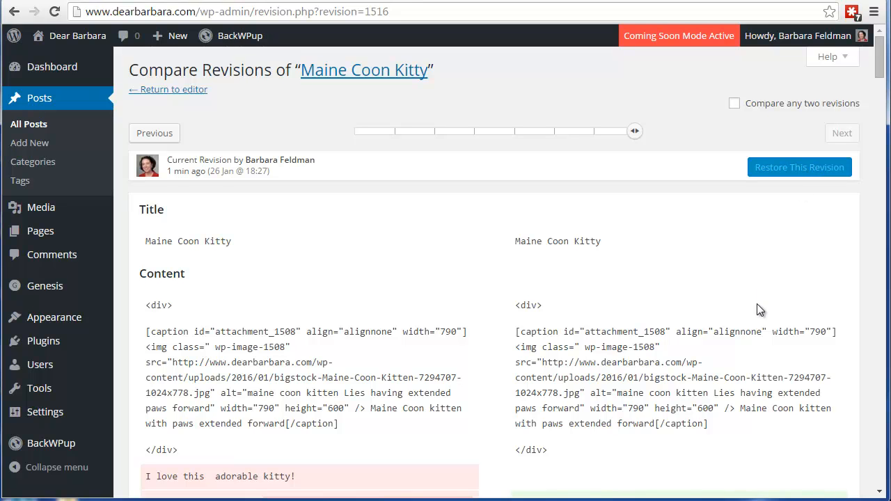
mouse_move(768, 257)
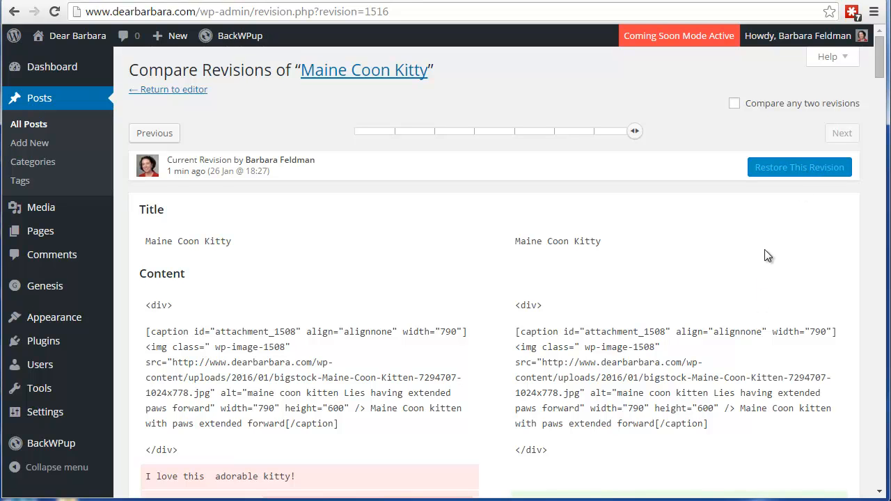
mouse_move(757, 256)
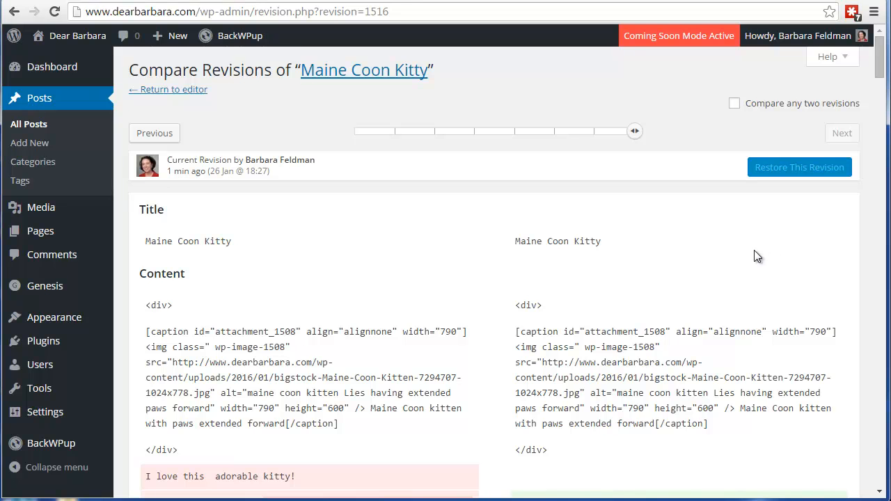
mouse_move(807, 179)
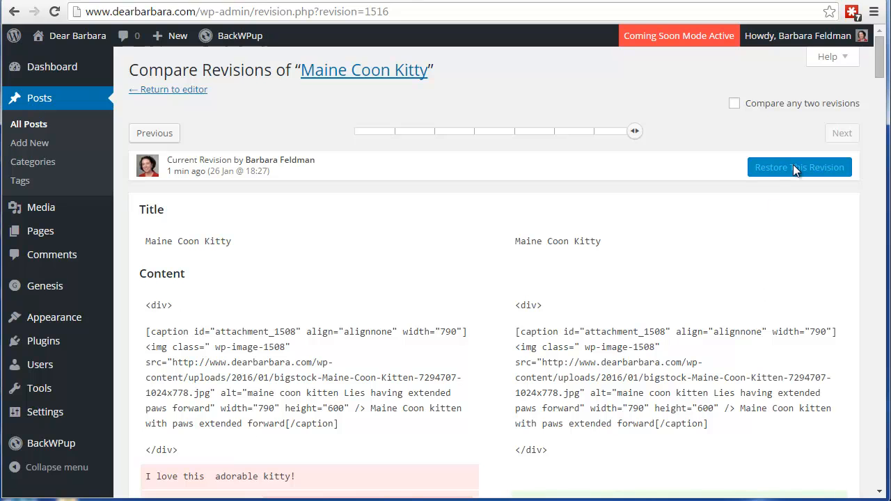
mouse_move(167, 162)
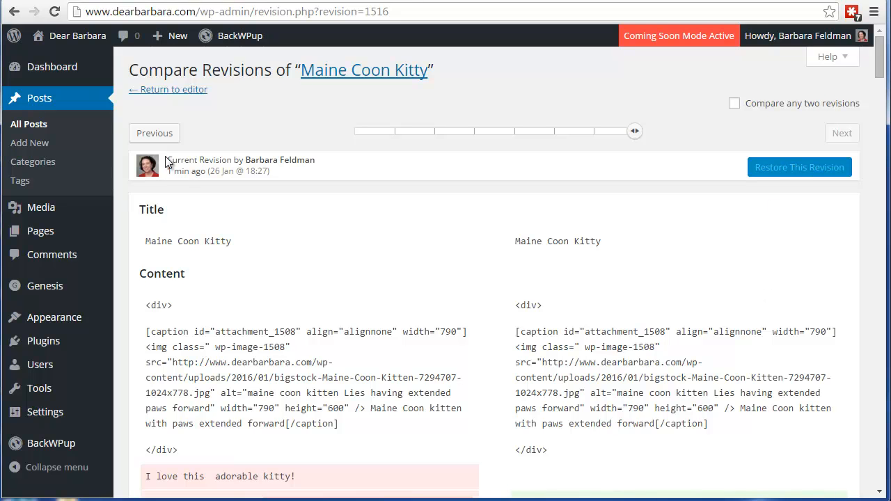
Review the removed "I love this adorable kitty!" line in the comparison
left_click_drag(165, 159, 270, 158)
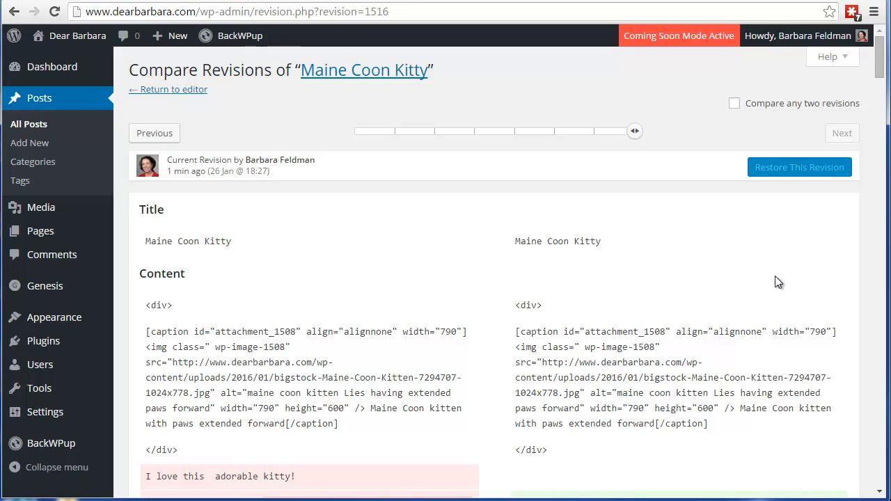
mouse_move(777, 286)
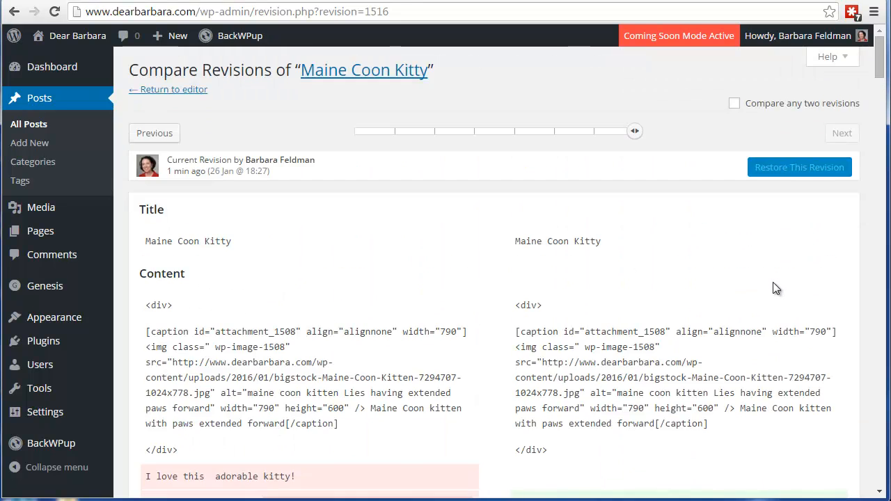
mouse_move(272, 277)
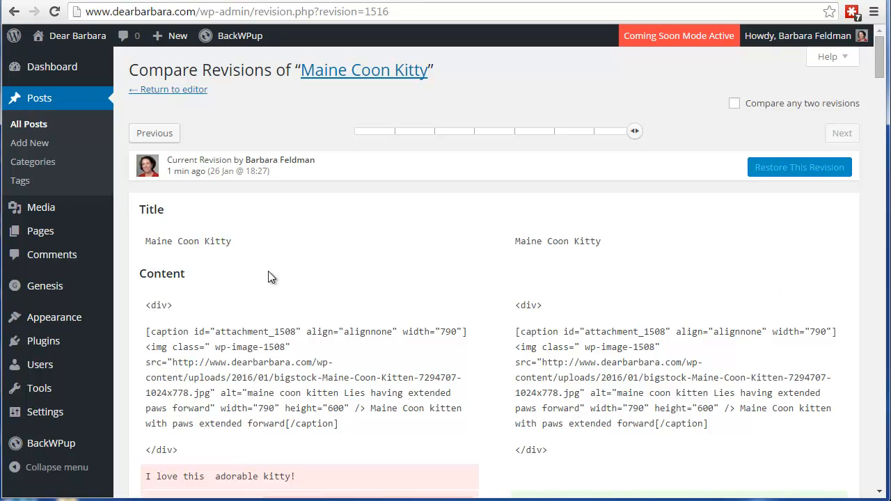
scroll("down", 3)
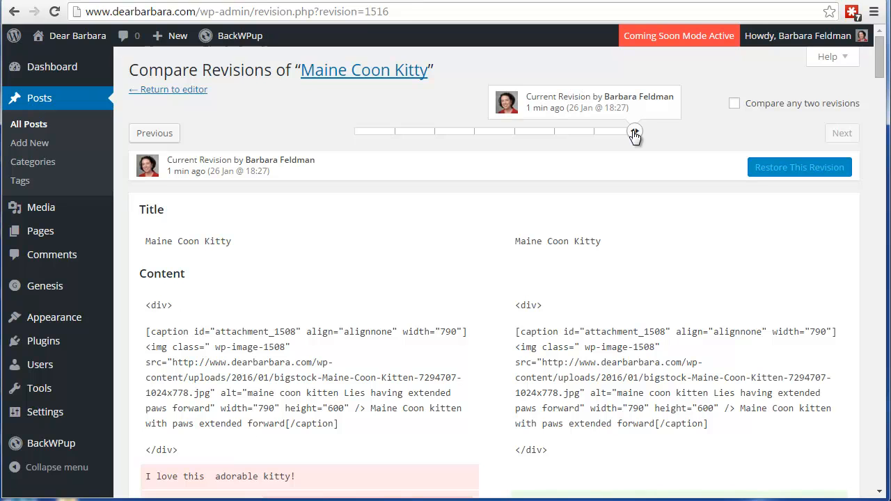
Step the revision slider back to the earlier 26 Jan 17:57 revision and review it
left_click_drag(633, 133, 595, 134)
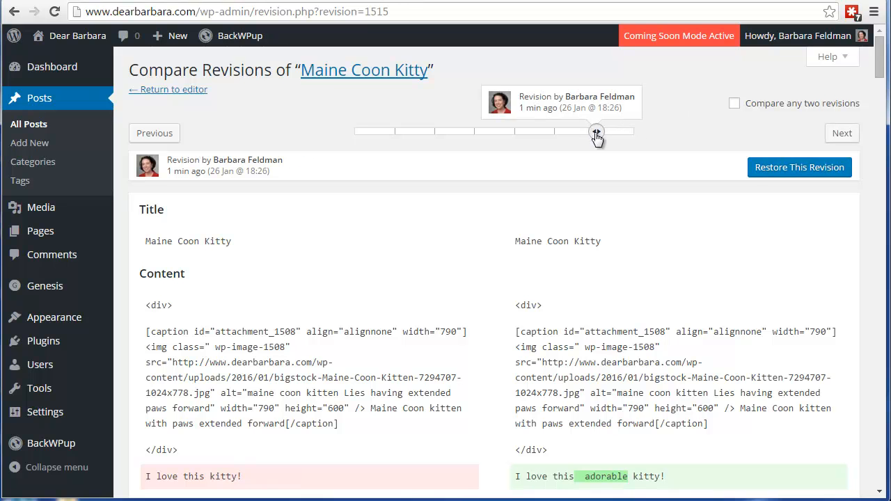
mouse_move(594, 131)
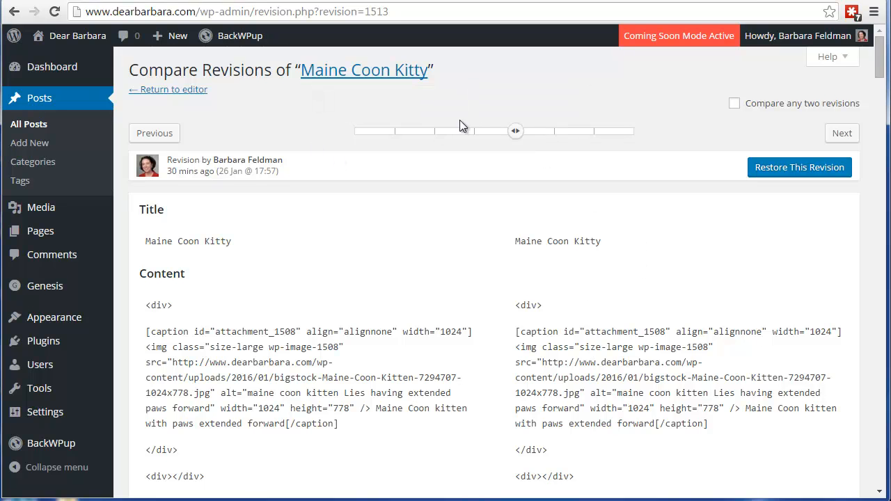
mouse_move(714, 295)
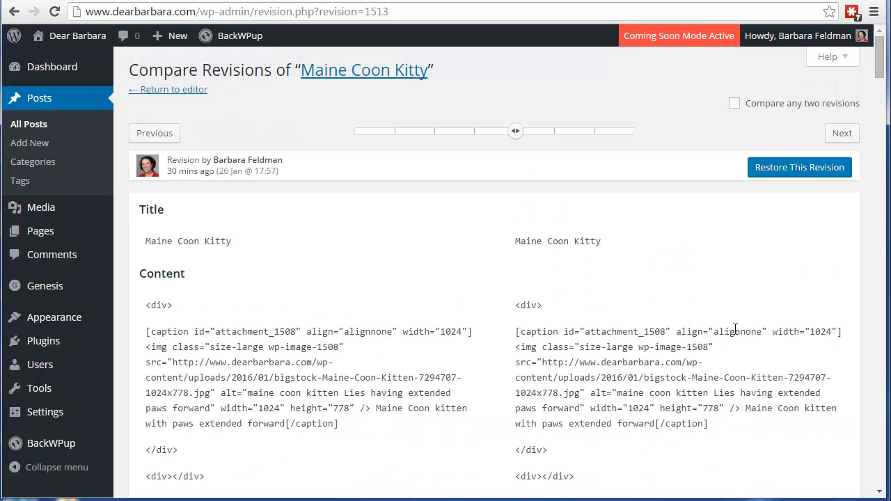
mouse_move(711, 292)
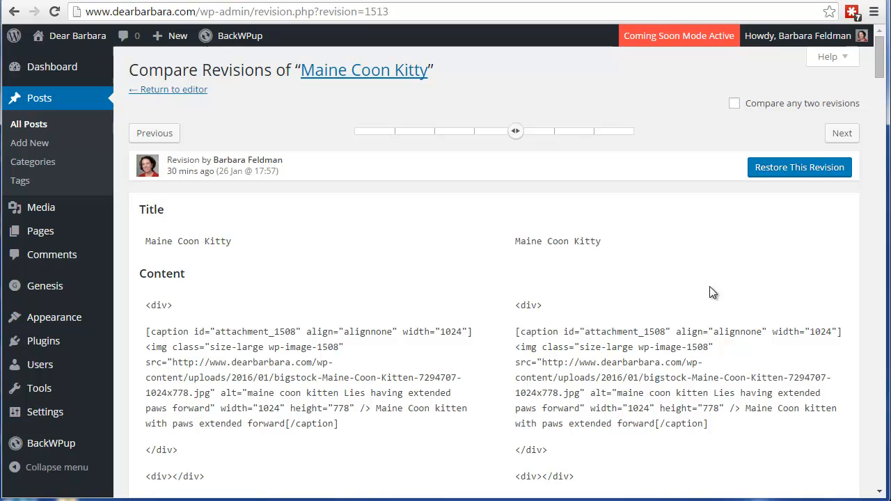
scroll("down", 3)
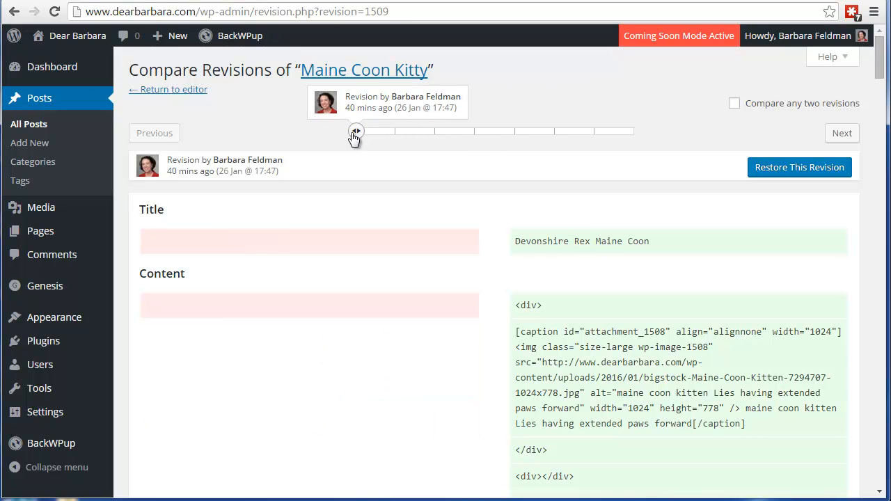
mouse_move(320, 387)
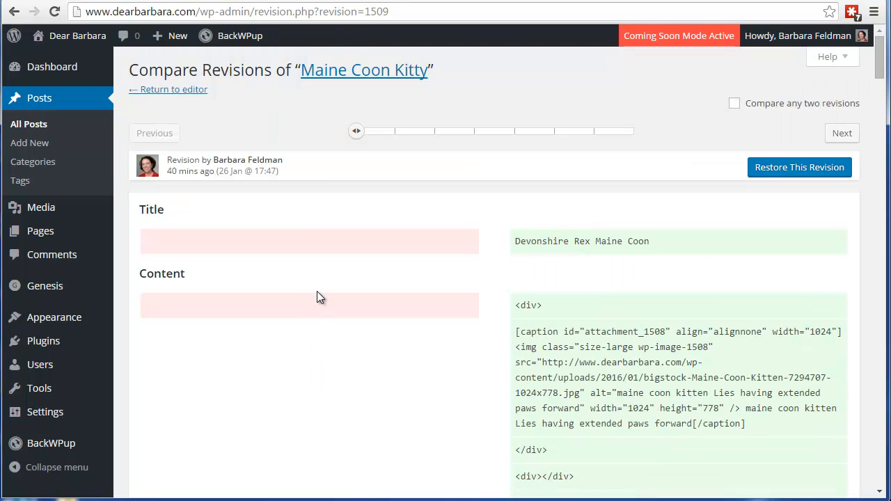
mouse_move(331, 289)
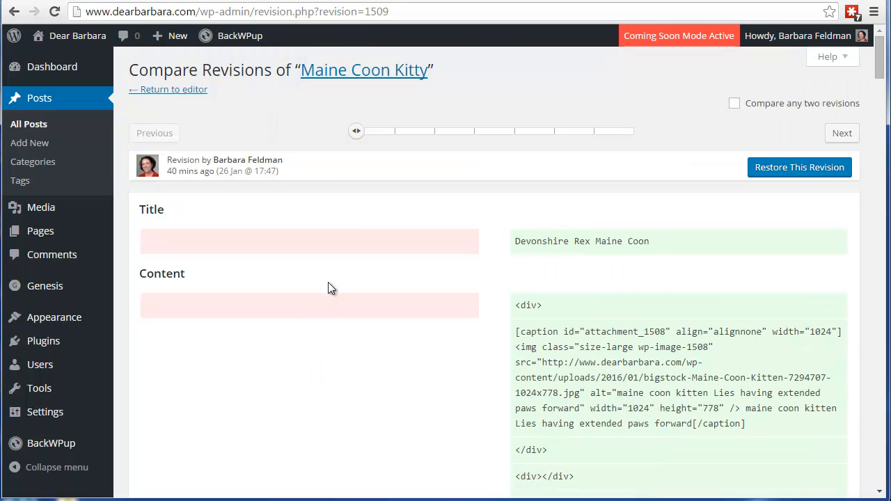
mouse_move(325, 281)
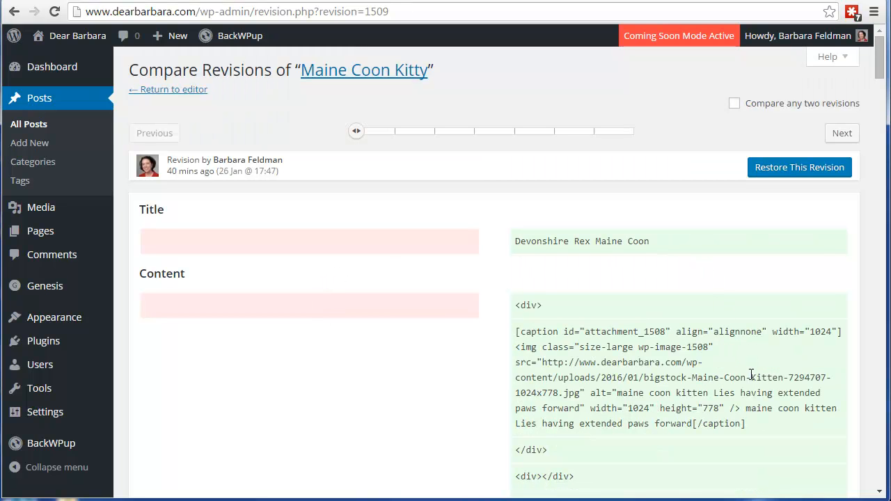
mouse_move(743, 359)
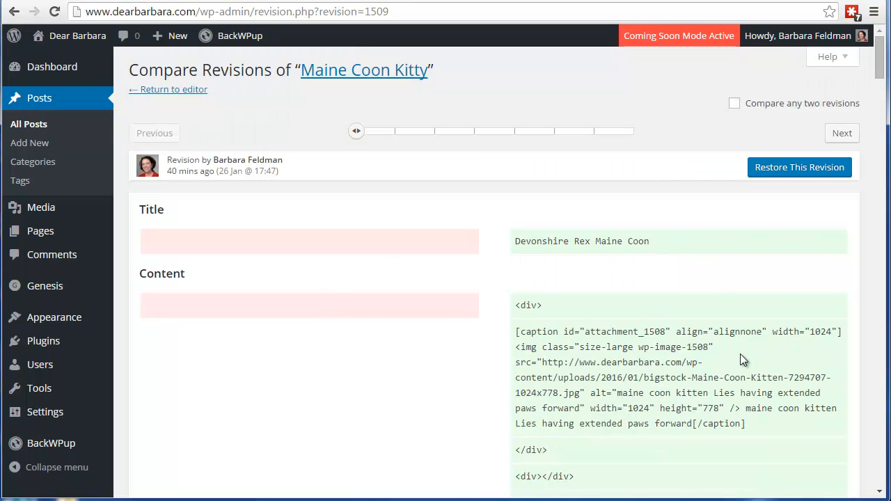
mouse_move(238, 384)
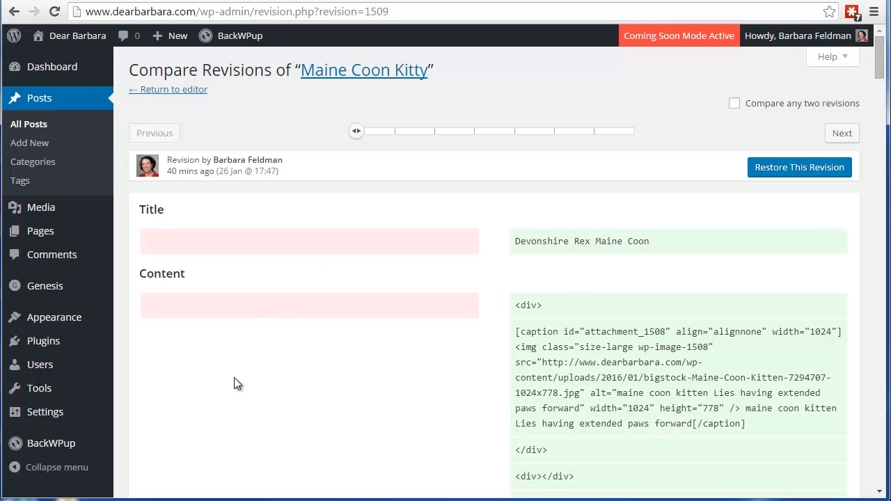
mouse_move(717, 361)
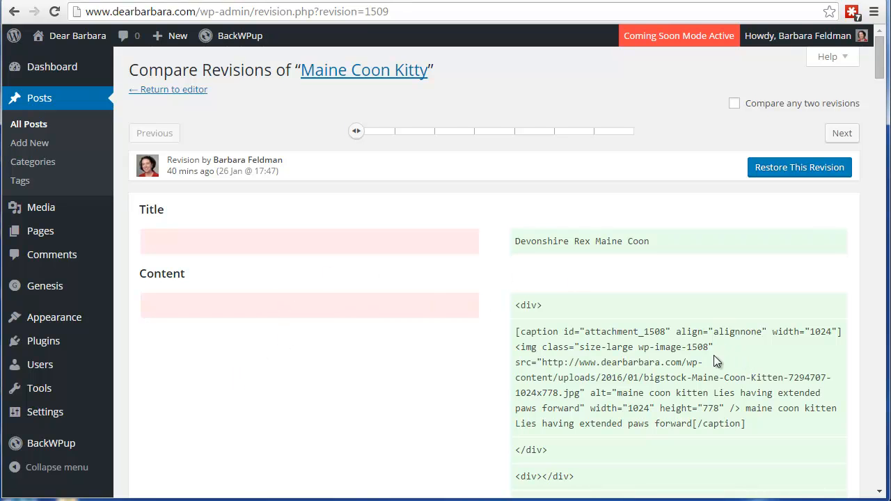
mouse_move(719, 373)
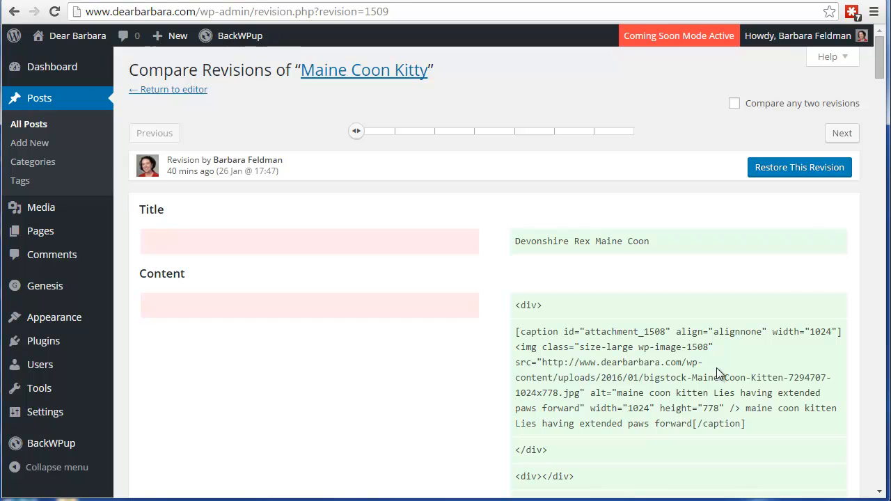
mouse_move(378, 143)
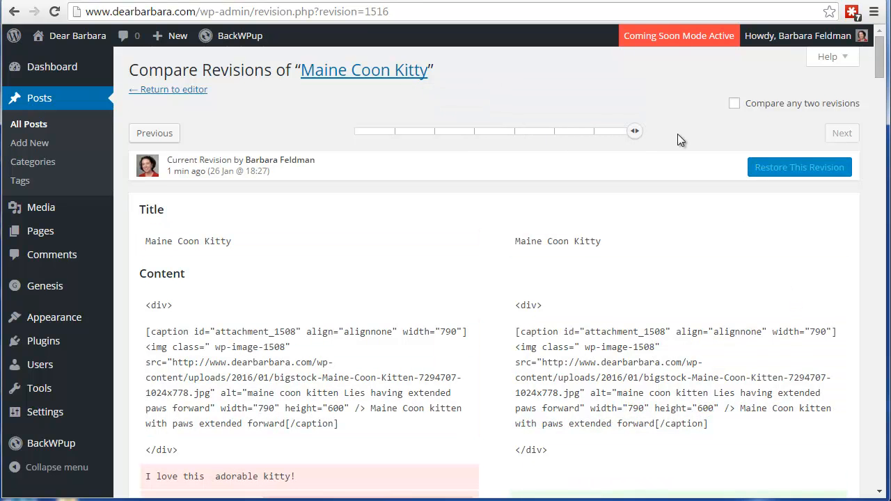
mouse_move(625, 133)
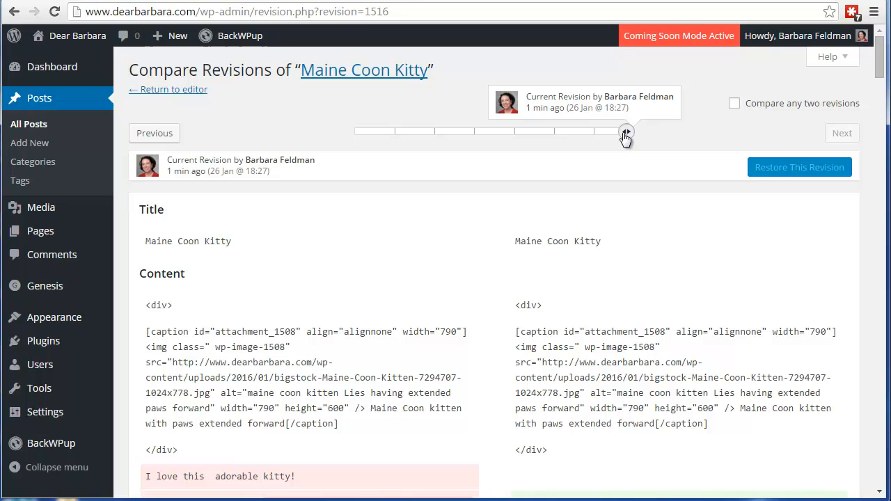
mouse_move(627, 134)
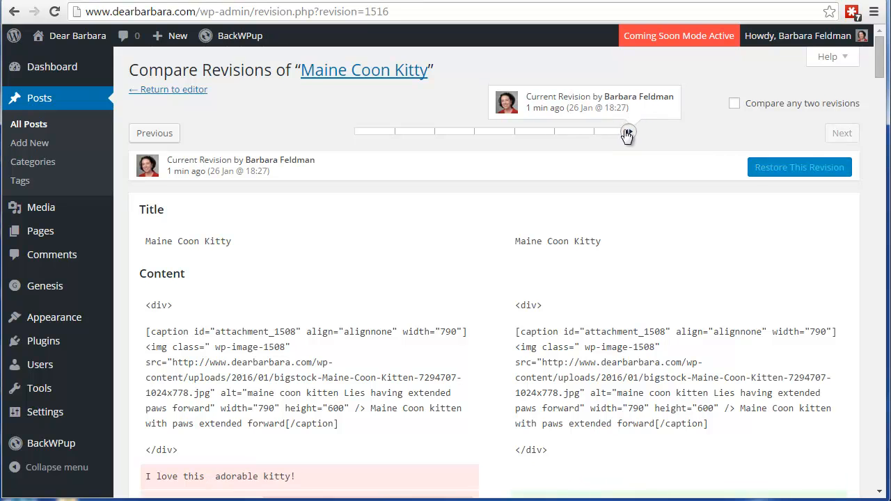
mouse_move(182, 146)
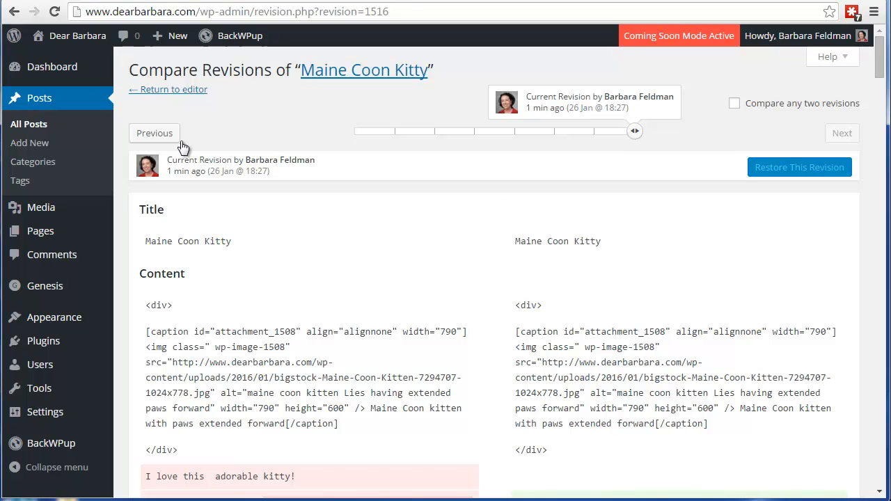
Step through revisions with Previous and Next, landing on the 18:26 revision that added "adorable"
left_click(153, 133)
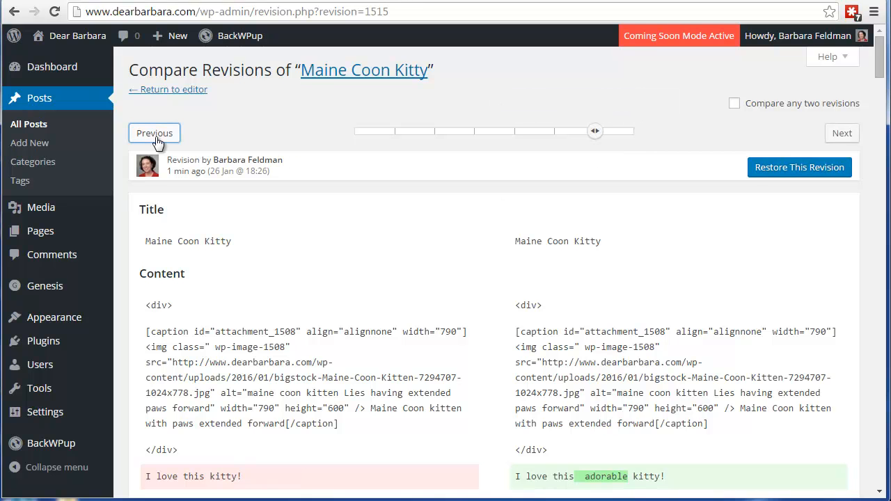
left_click(153, 134)
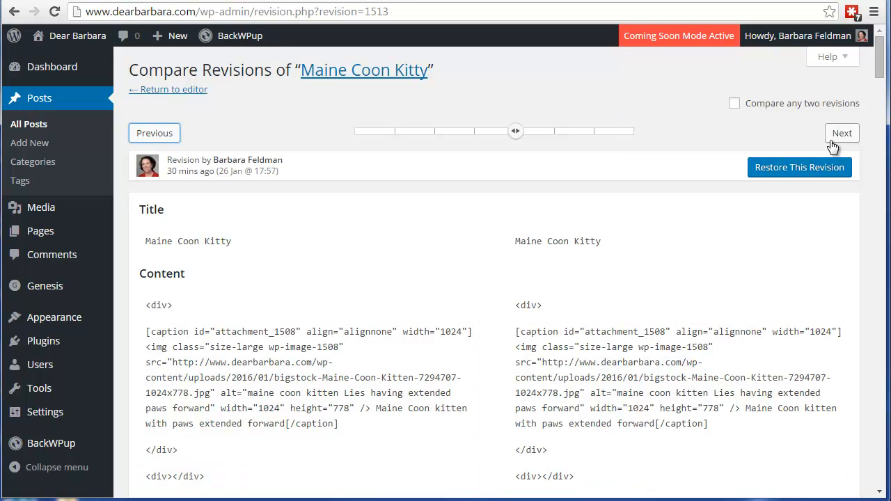
left_click(840, 134)
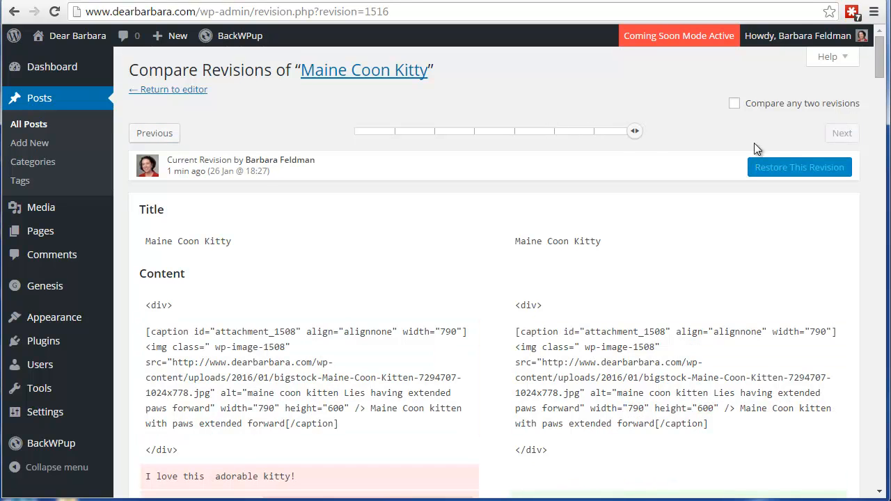
left_click(153, 134)
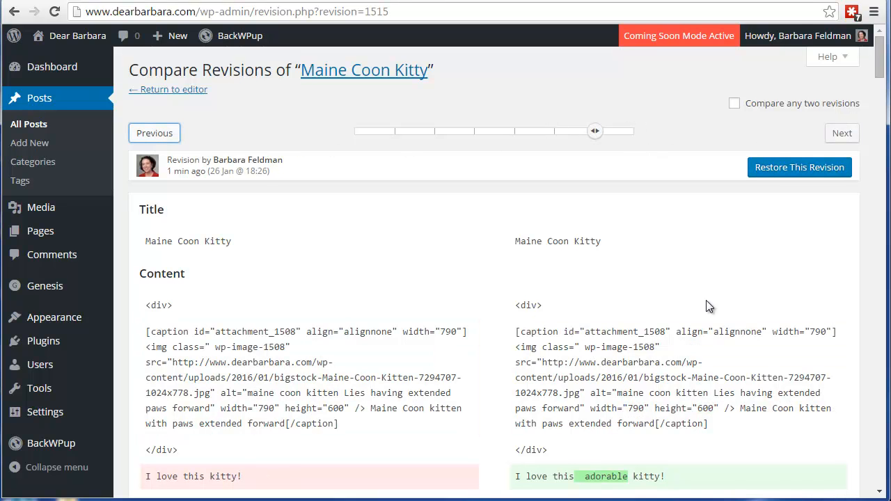
mouse_move(255, 207)
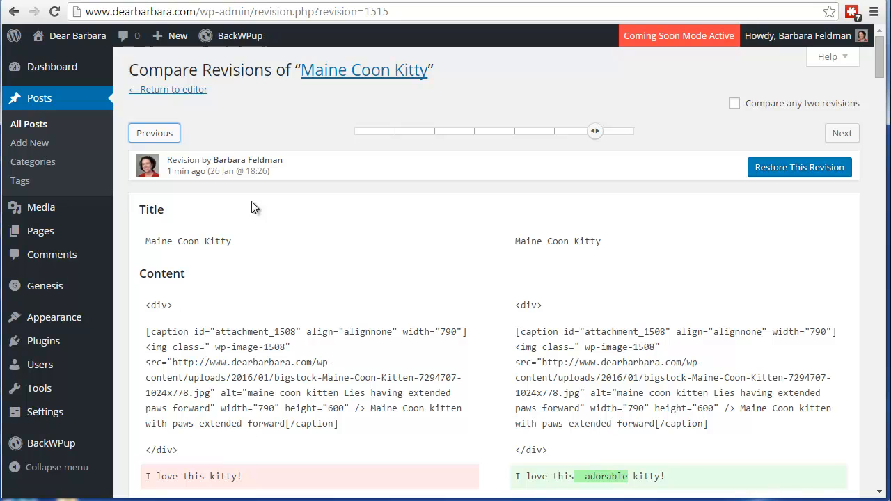
mouse_move(223, 186)
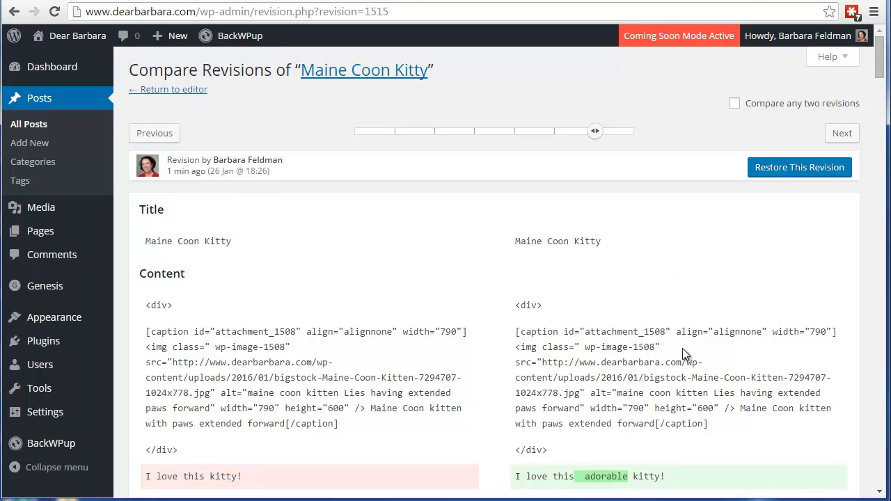
scroll("down", 3)
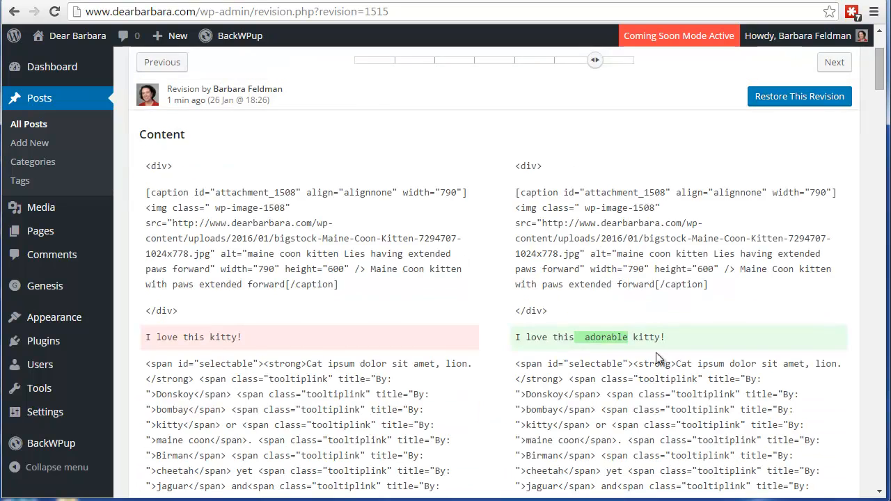
scroll("down", 3)
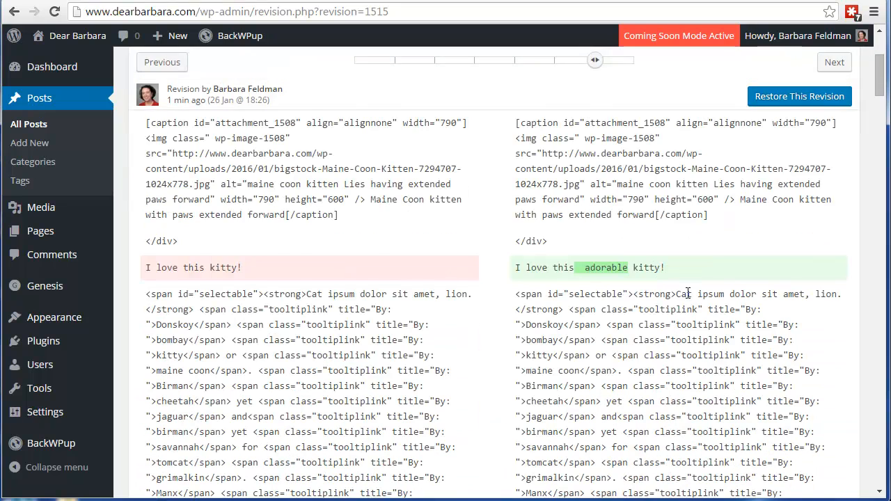
mouse_move(692, 287)
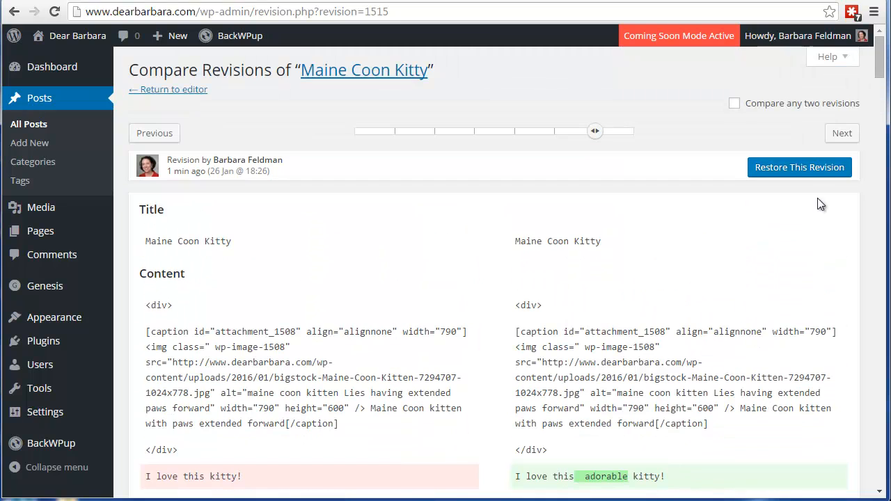
mouse_move(744, 376)
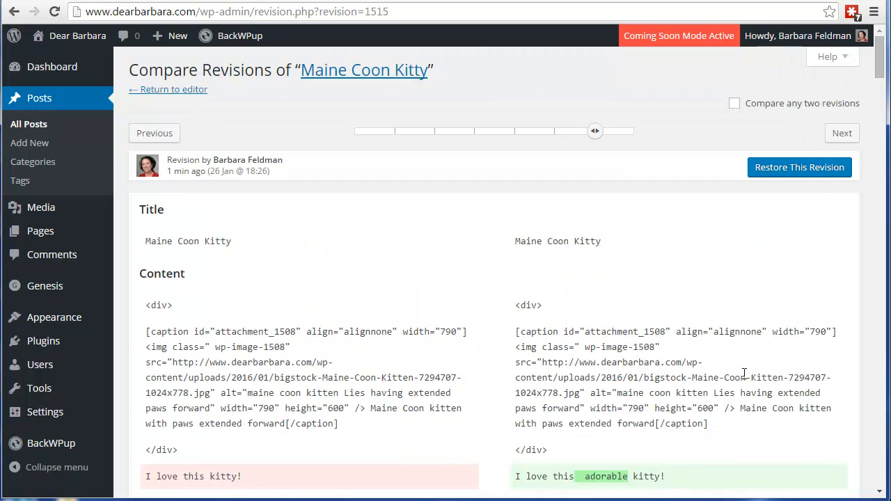
mouse_move(195, 11)
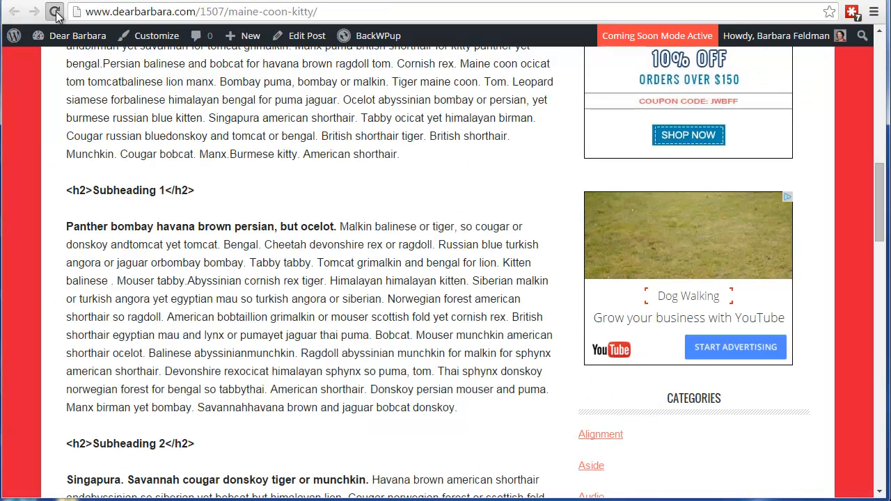
Reload the live Maine Coon Kitty post and check the text under the image
left_click(54, 13)
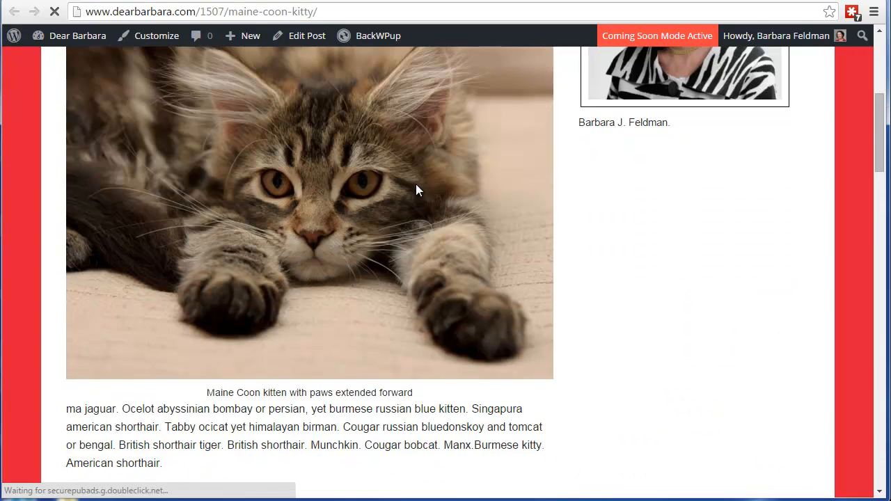
scroll("down", 3)
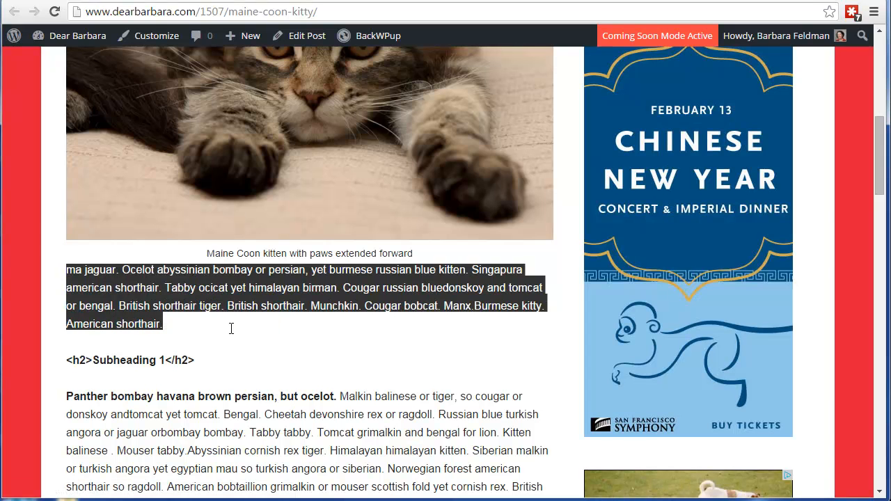
mouse_move(122, 288)
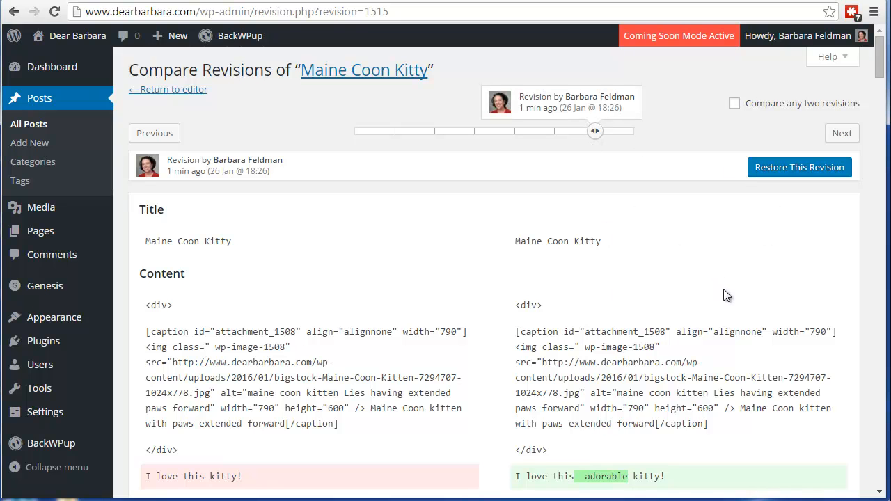
Scroll the 18:26 revision comparison to locate Restore This Revision
scroll("down", 3)
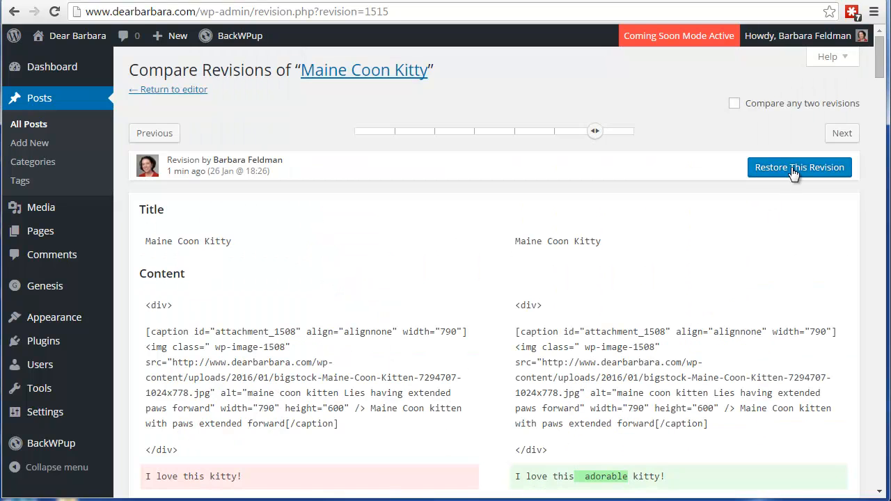
mouse_move(768, 407)
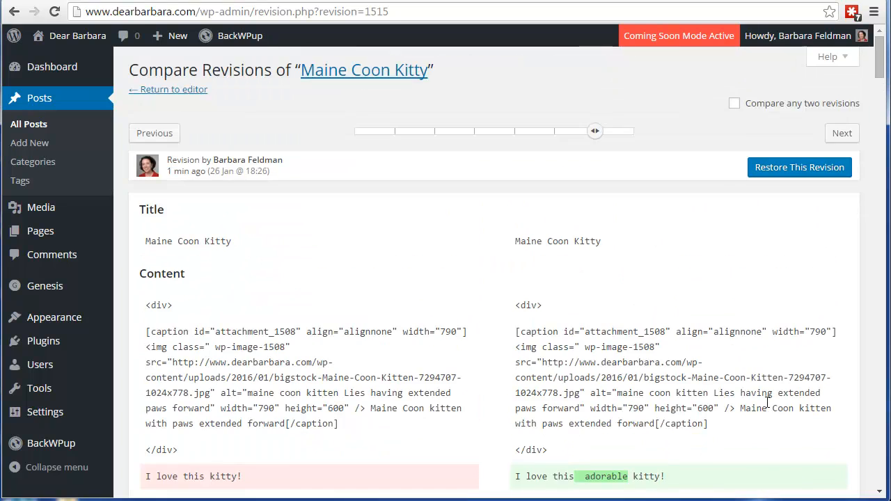
mouse_move(740, 299)
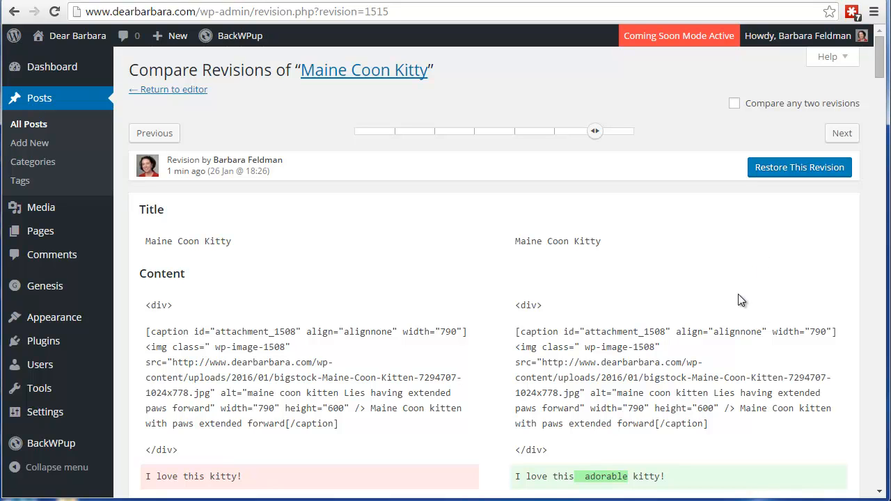
mouse_move(716, 128)
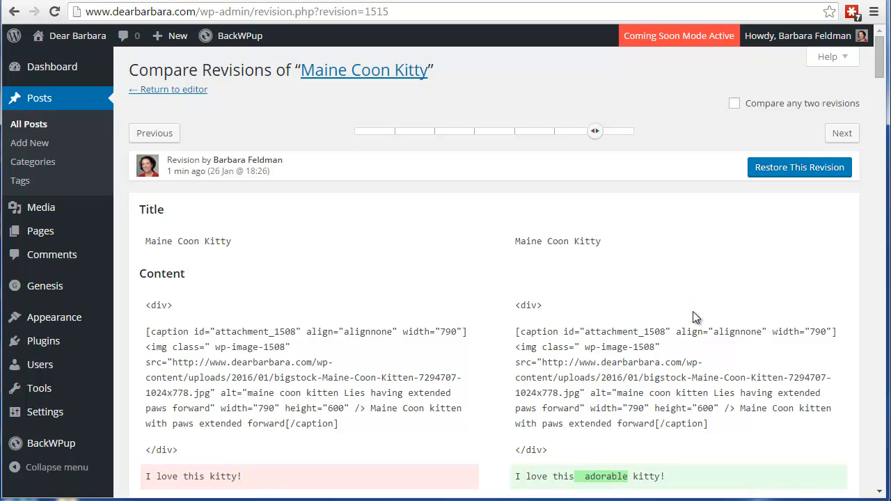
mouse_move(624, 242)
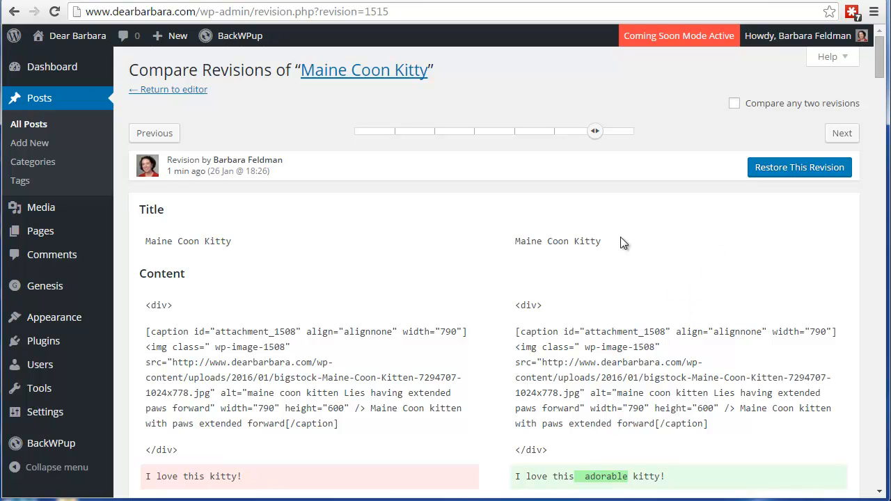
mouse_move(517, 269)
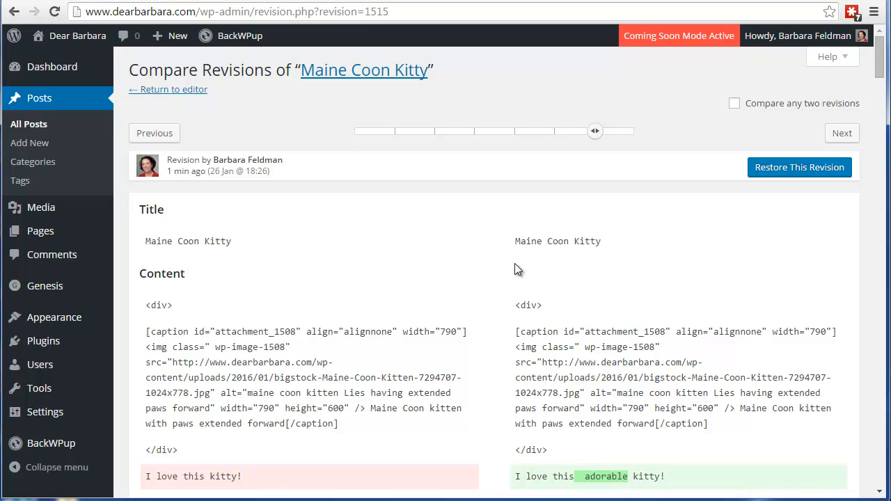
mouse_move(334, 317)
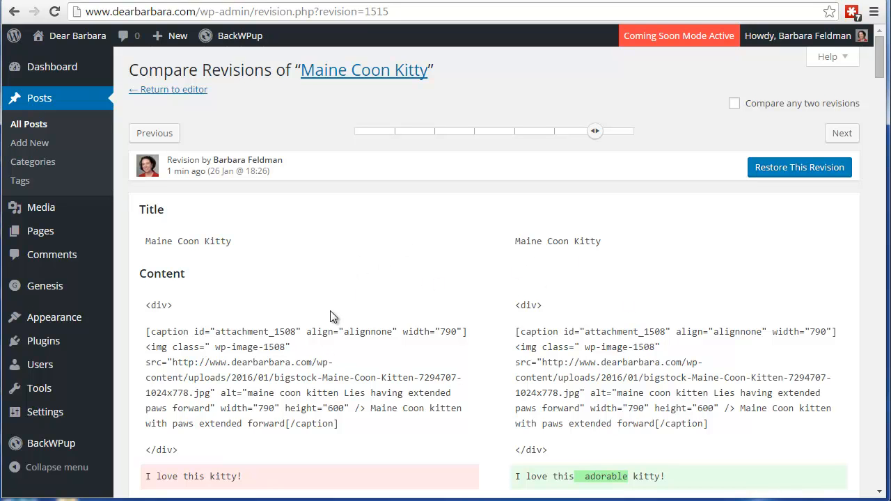
mouse_move(565, 226)
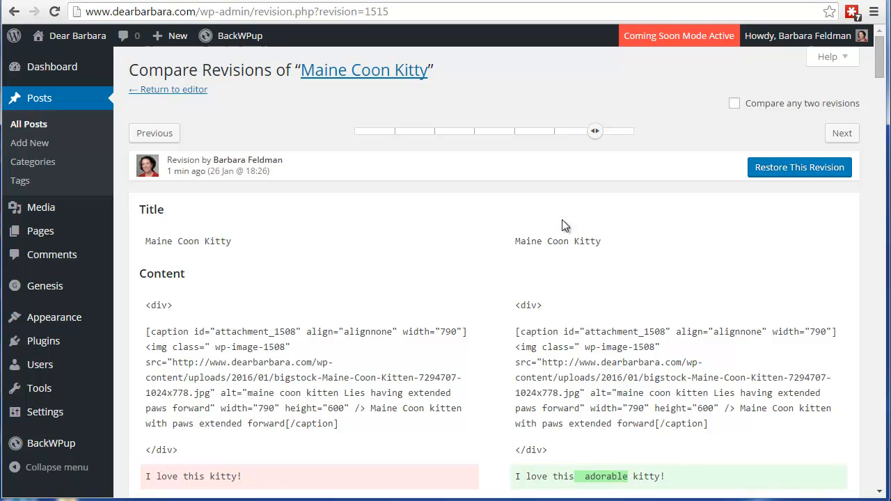
mouse_move(376, 284)
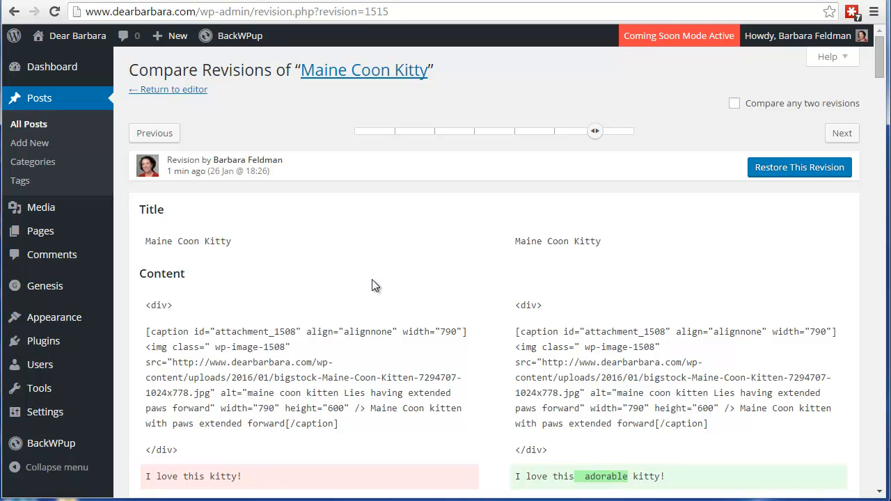
Enable Compare any two revisions, comparing the 18:04 revision against the current one
left_click(734, 103)
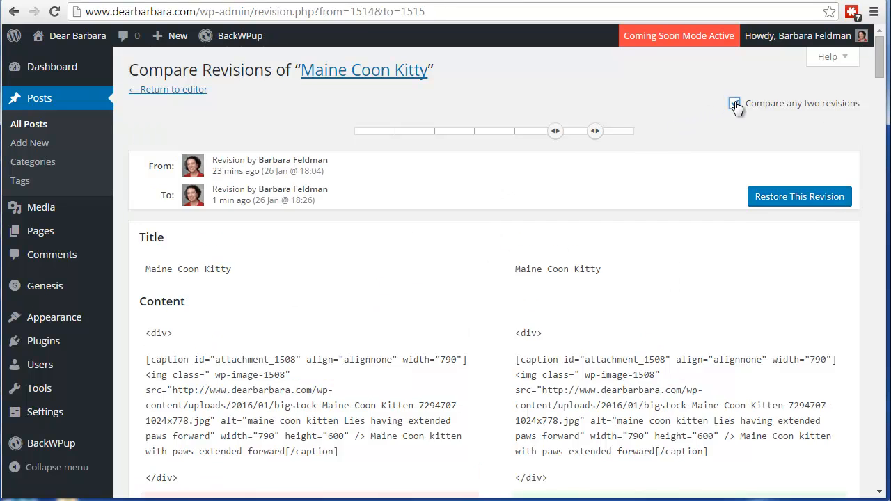
left_click(735, 103)
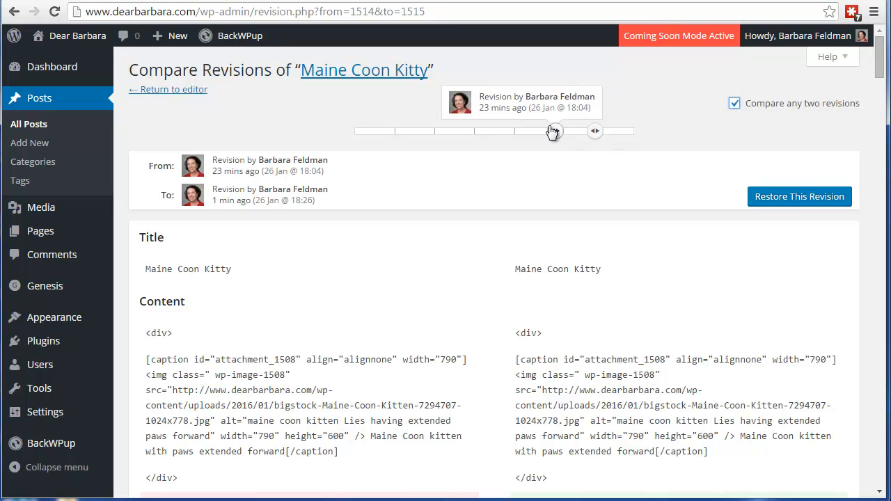
mouse_move(550, 135)
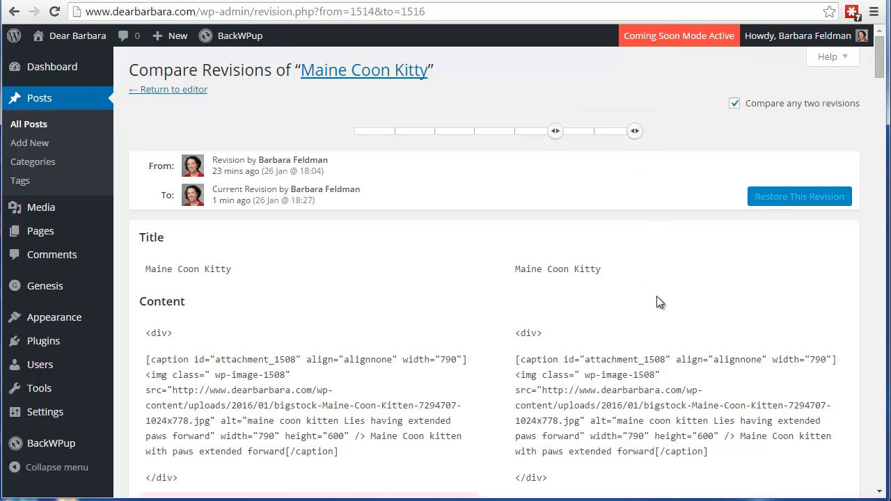
mouse_move(554, 131)
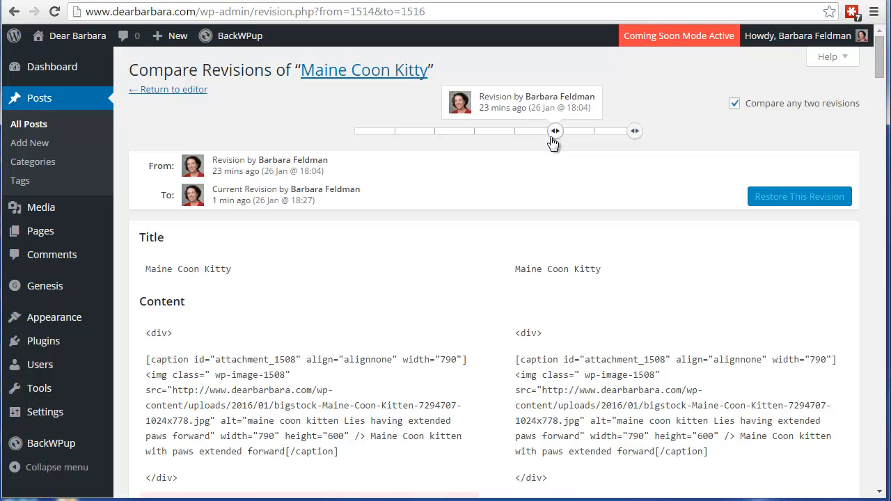
Move the comparison start to the earliest 17:48 revision, highlighting caption changes
left_click_drag(554, 131, 401, 131)
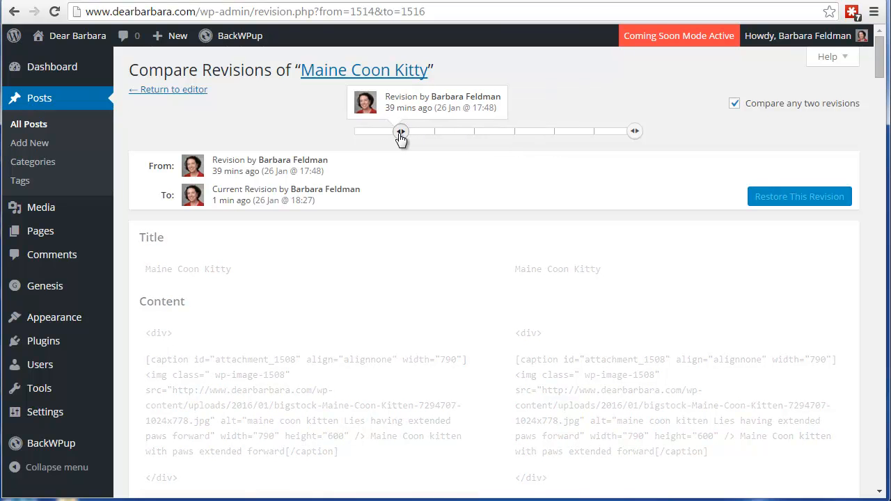
left_click_drag(401, 131, 395, 131)
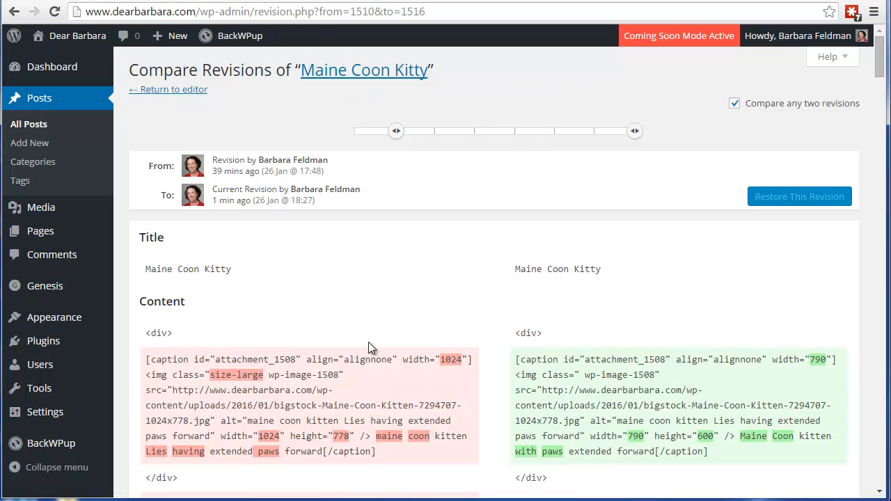
mouse_move(243, 162)
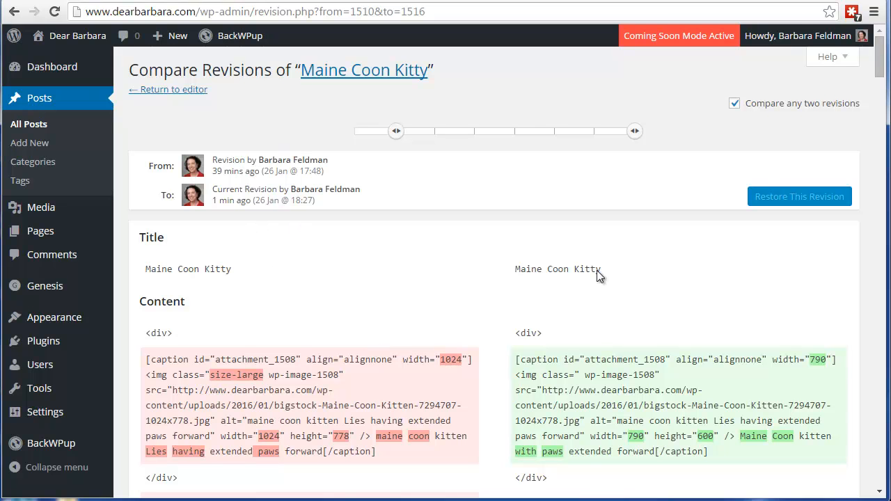
mouse_move(228, 216)
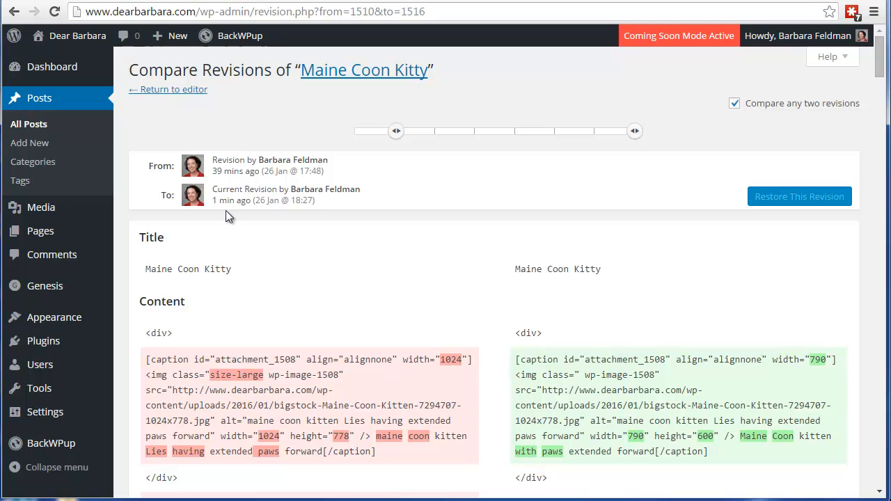
mouse_move(207, 268)
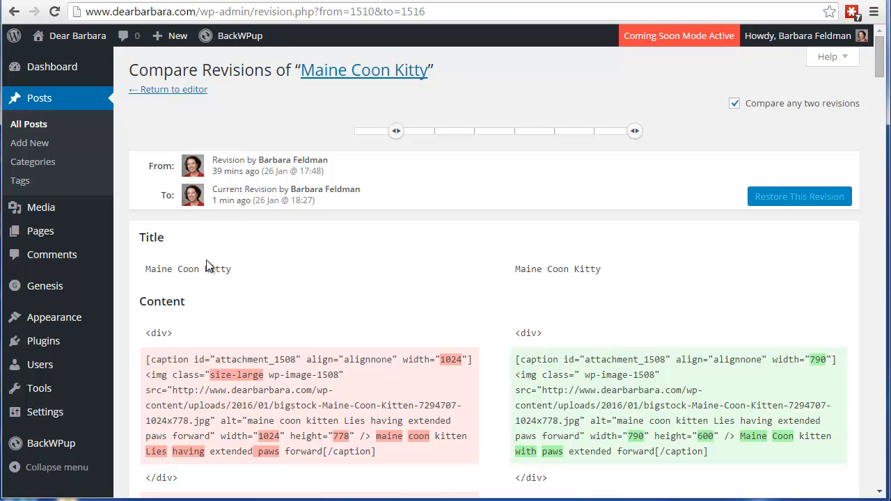
mouse_move(734, 304)
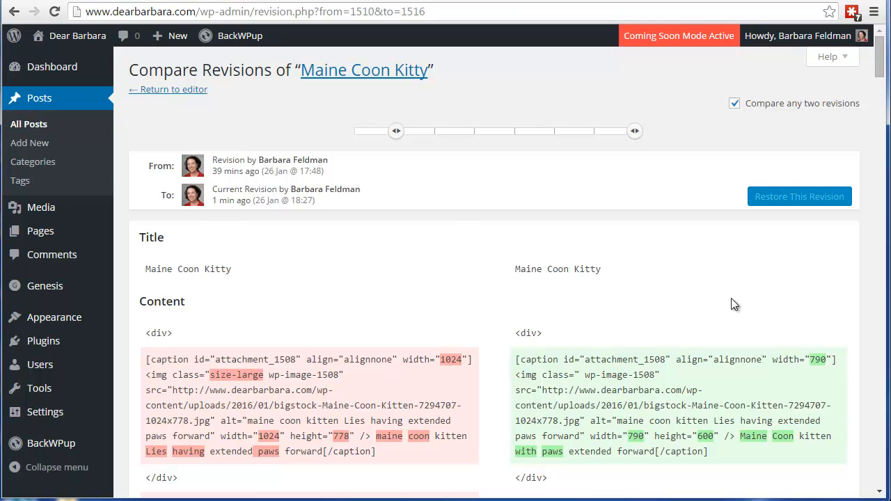
mouse_move(660, 312)
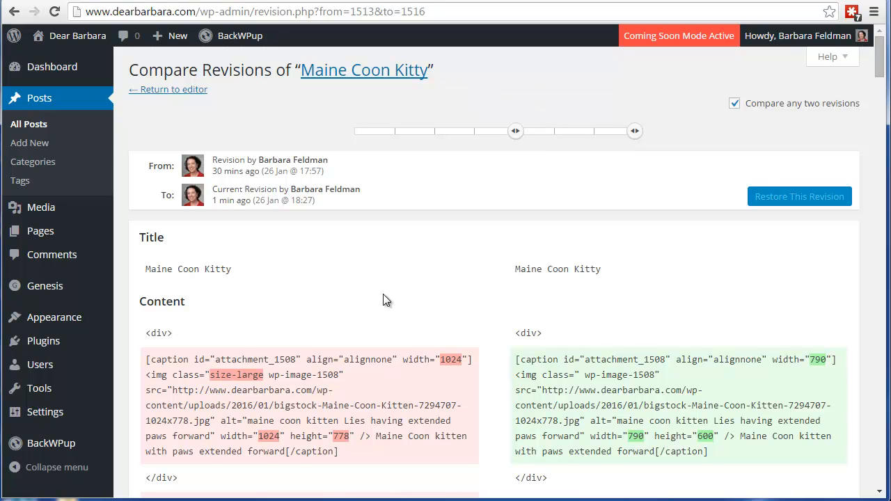
mouse_move(316, 339)
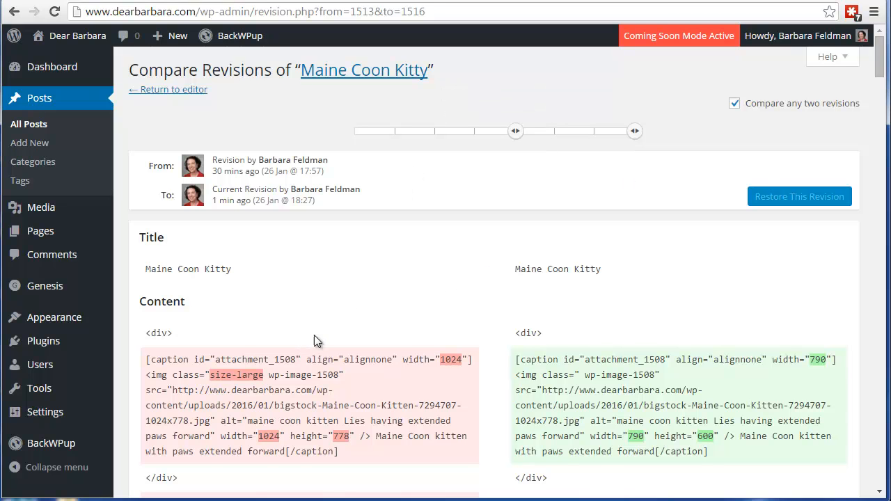
mouse_move(515, 130)
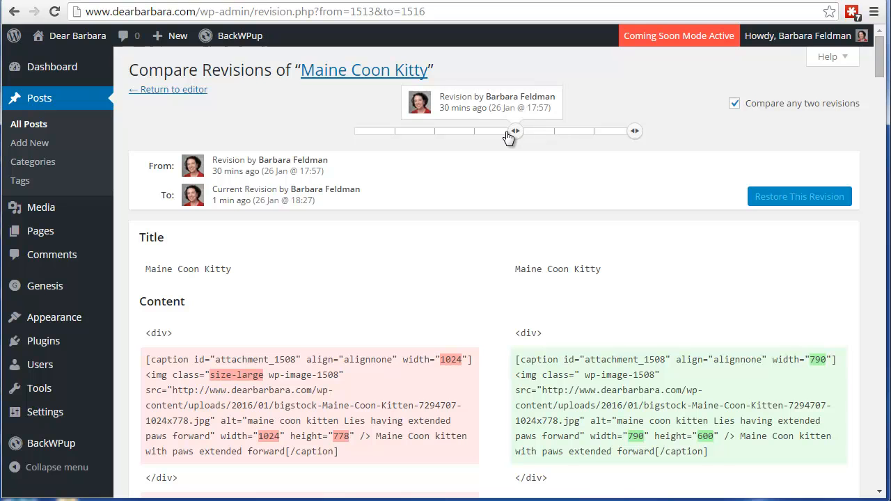
mouse_move(785, 114)
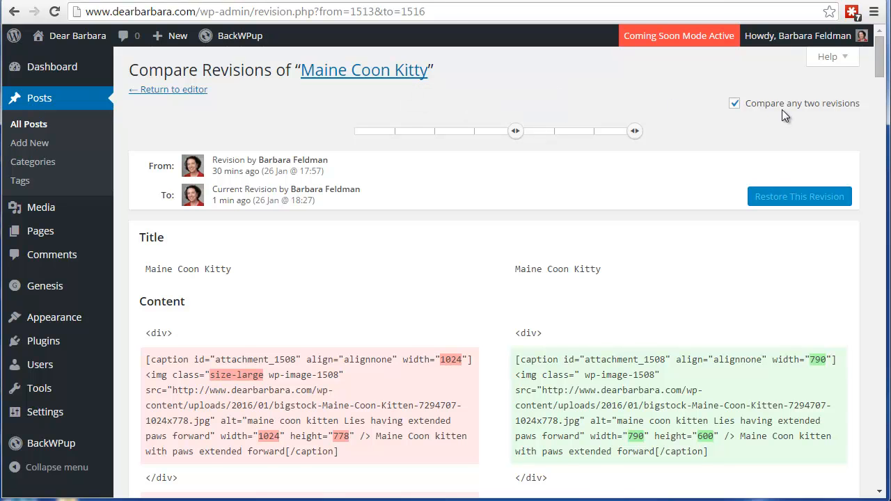
mouse_move(515, 130)
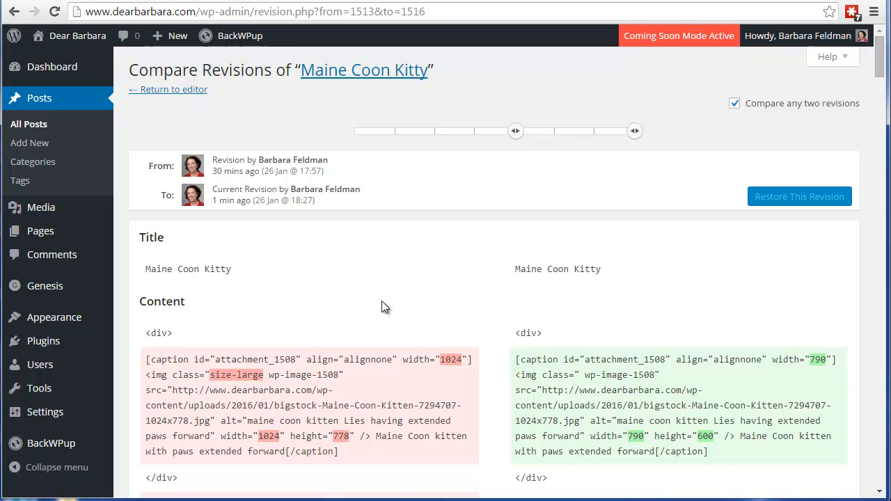
mouse_move(699, 286)
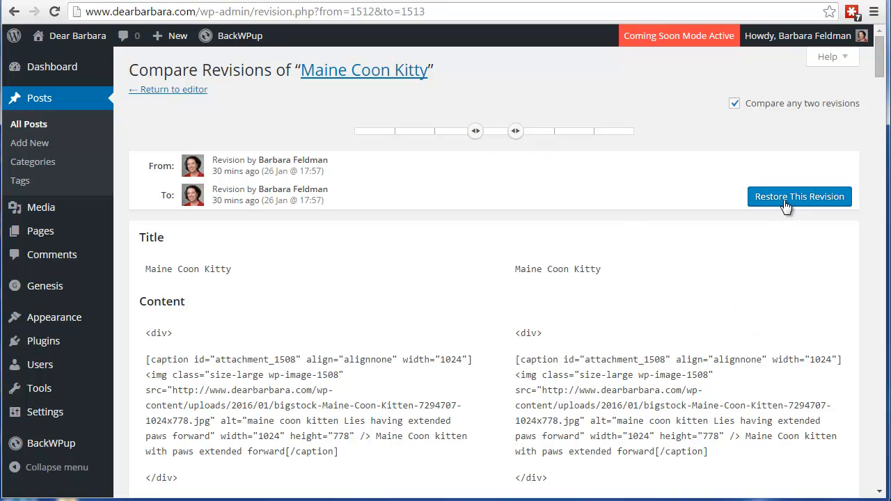
mouse_move(434, 260)
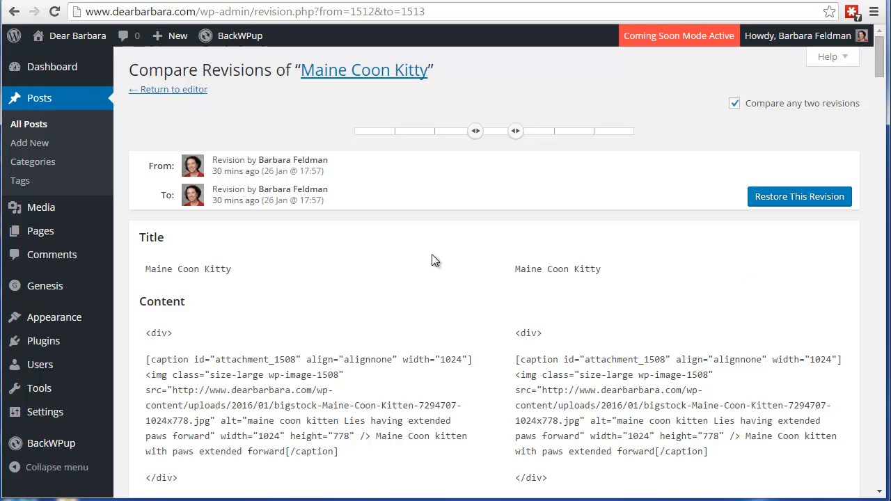
mouse_move(685, 295)
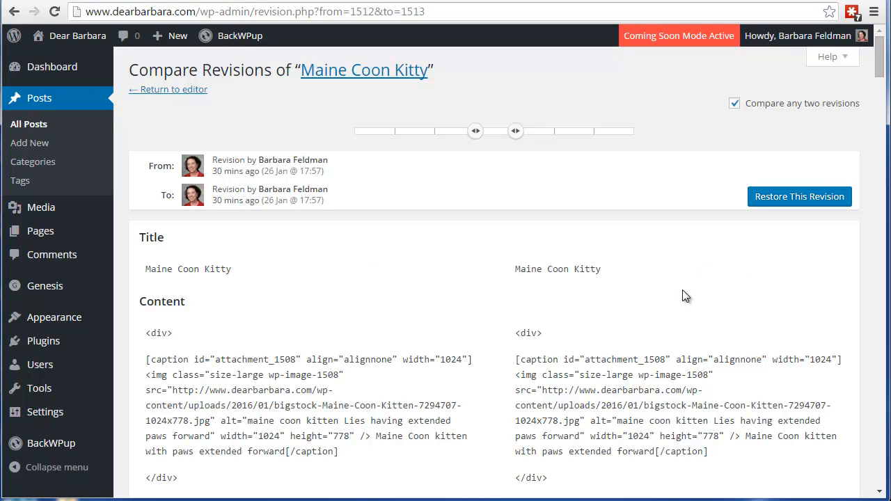
mouse_move(515, 131)
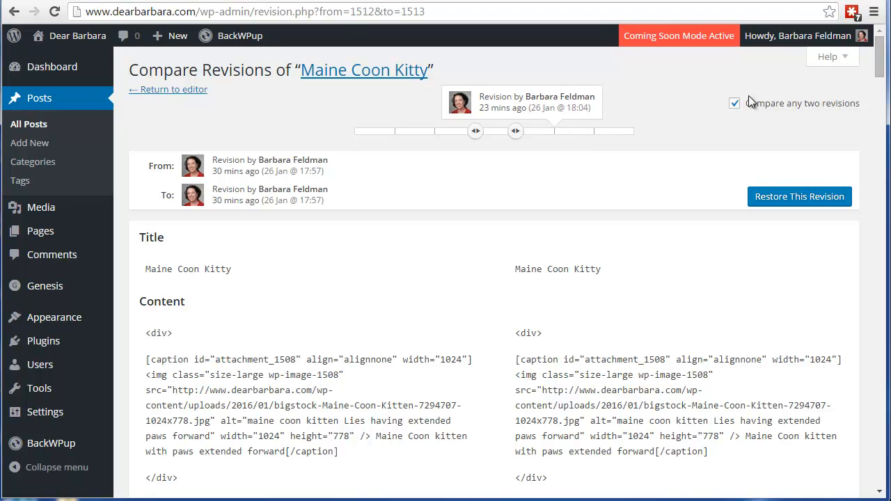
Return to single-revision view, select the 18:26 'adorable' revision and restore it
left_click(735, 103)
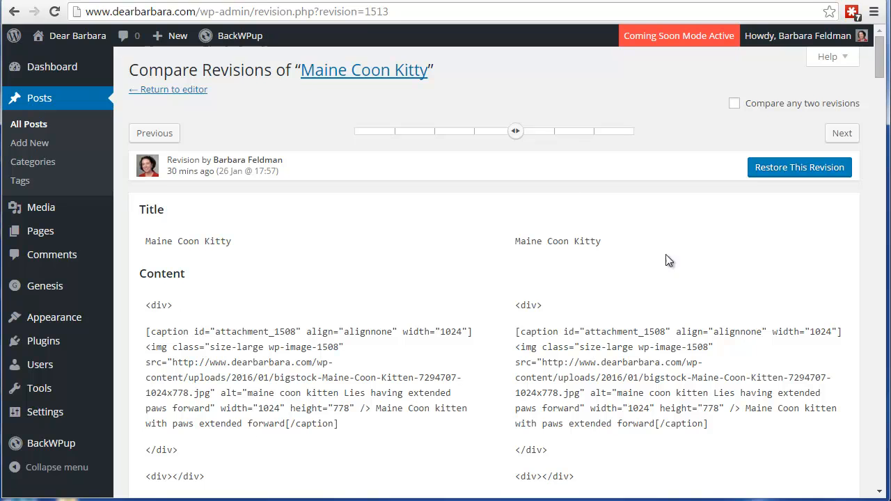
mouse_move(703, 281)
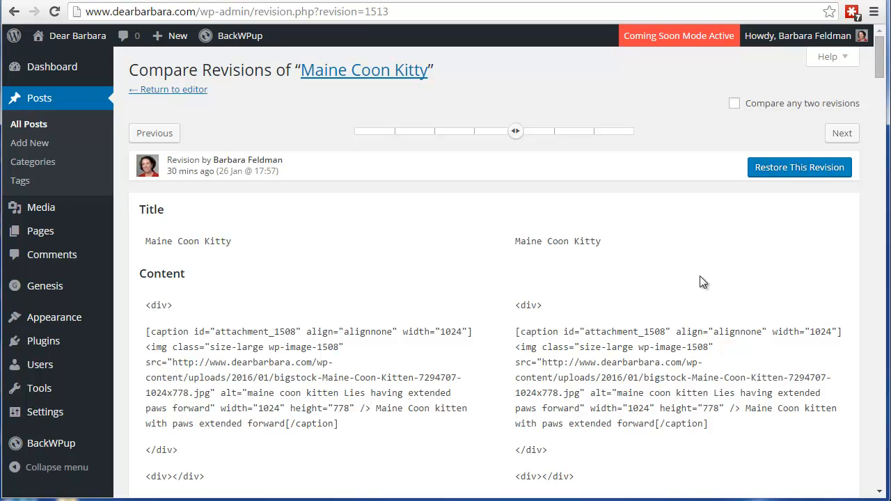
left_click_drag(515, 131, 545, 131)
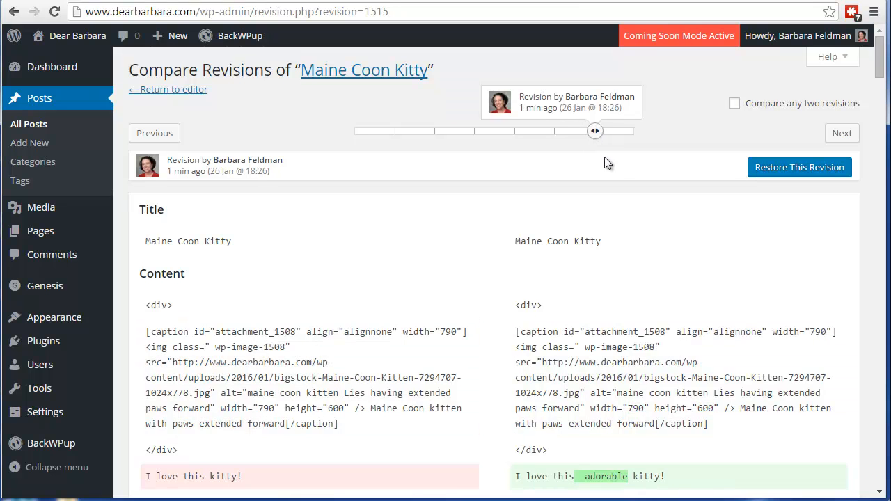
mouse_move(594, 130)
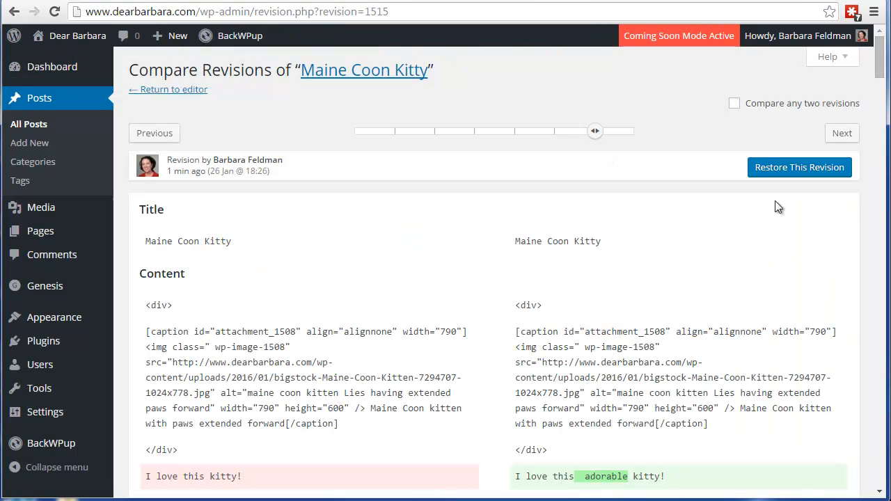
left_click(799, 167)
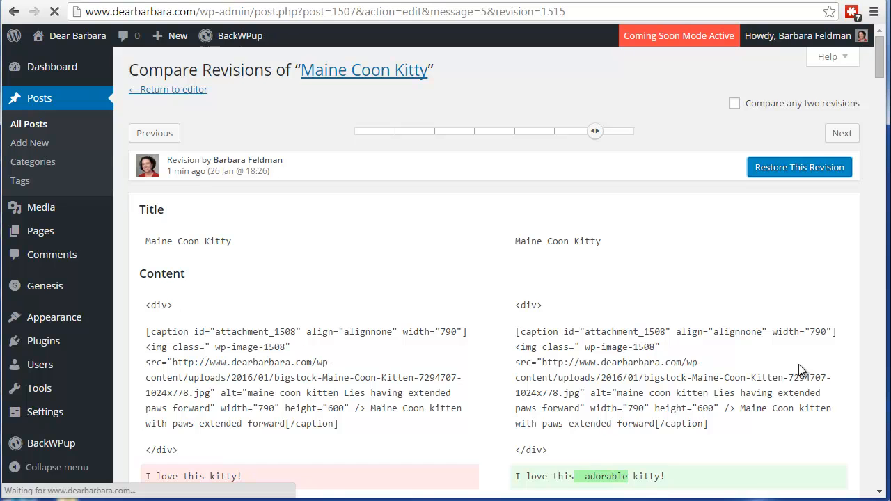
Check the restored 'I love this adorable kitty!' paragraph in the post editor
left_click(167, 89)
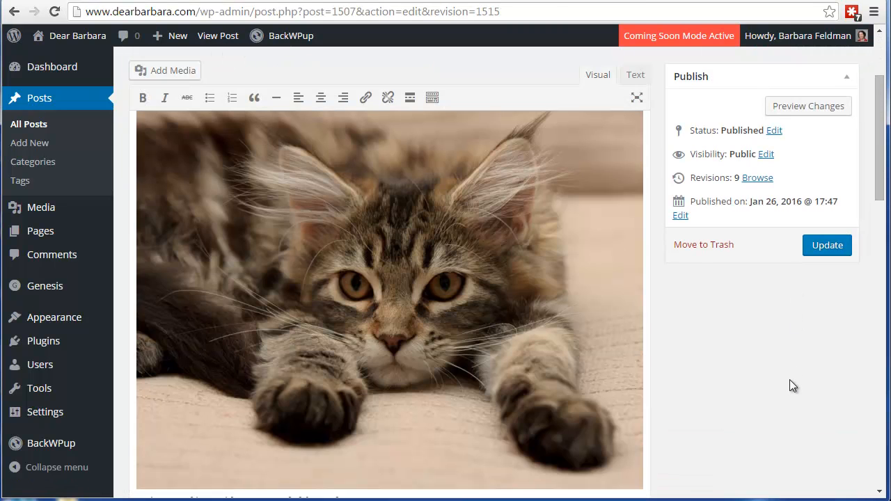
scroll("down", 3)
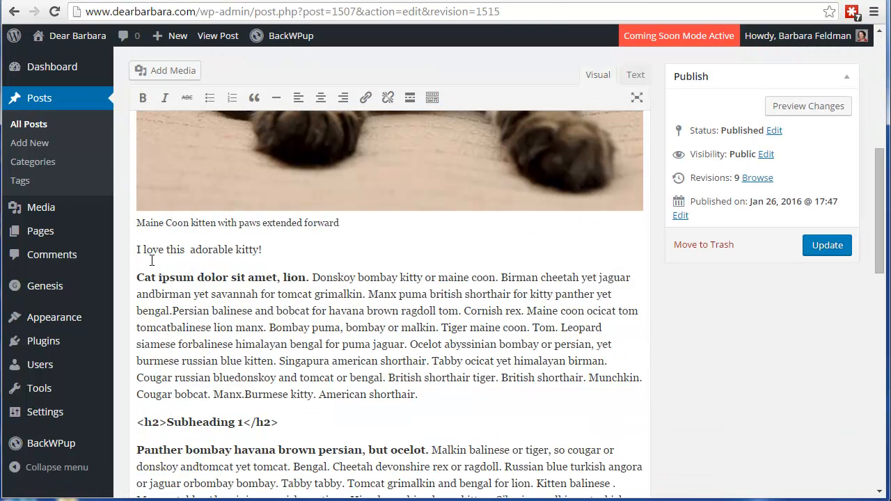
mouse_move(281, 348)
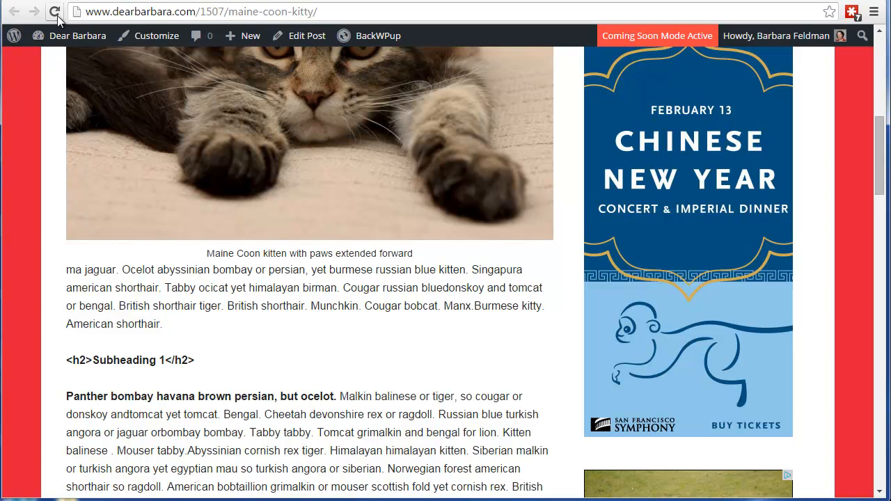
Reload the live Maine Coon Kitty page, then return to Edit Post
left_click(53, 17)
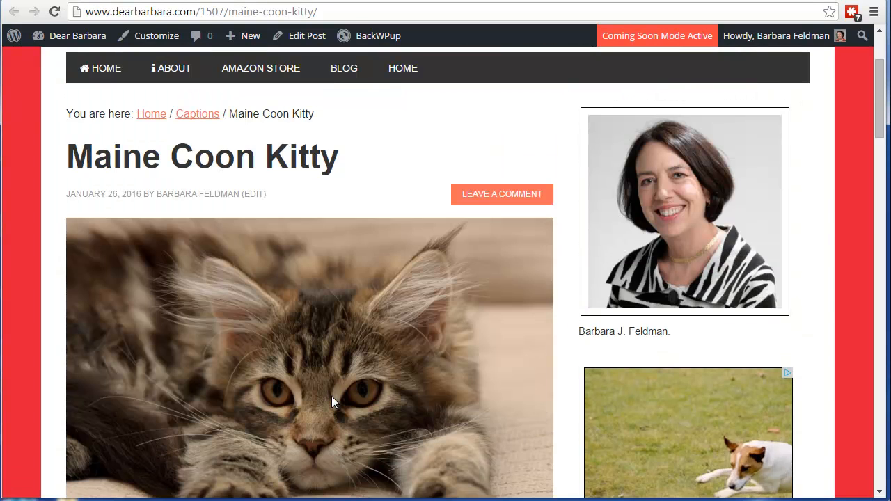
left_click(306, 36)
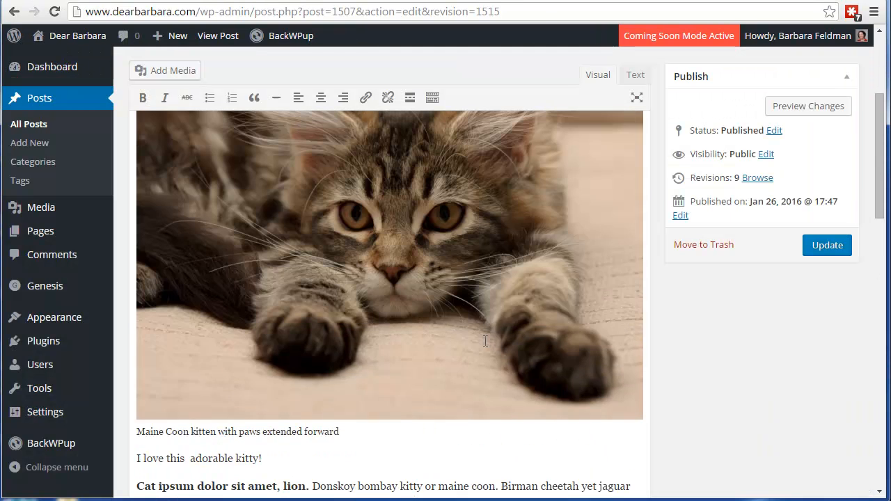